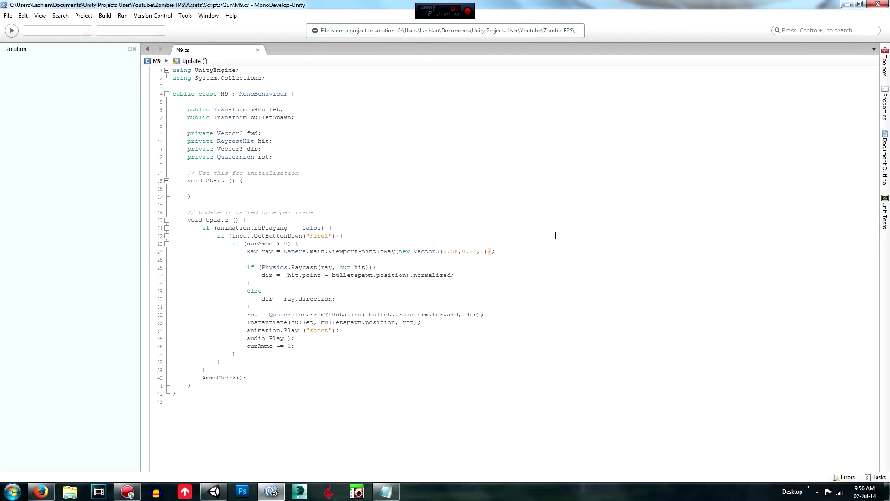
{"action": "mouse_move", "coordinate": [264, 274]}
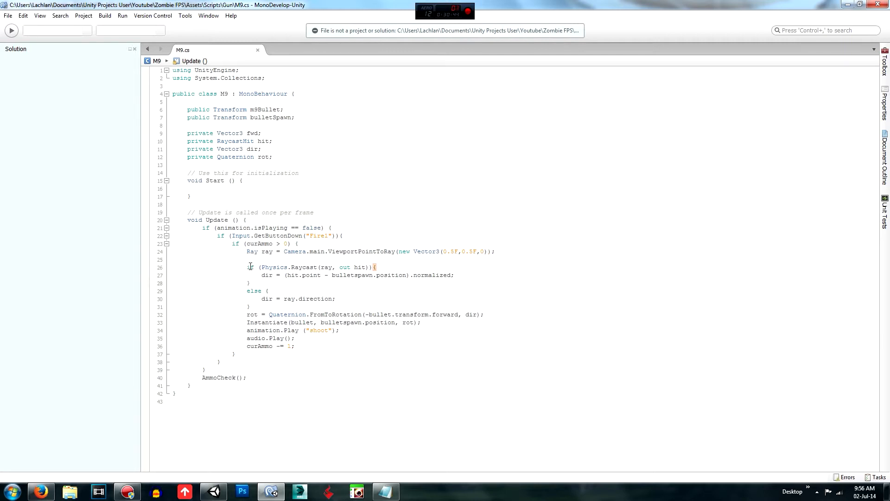
{"action": "mouse_move", "coordinate": [306, 270]}
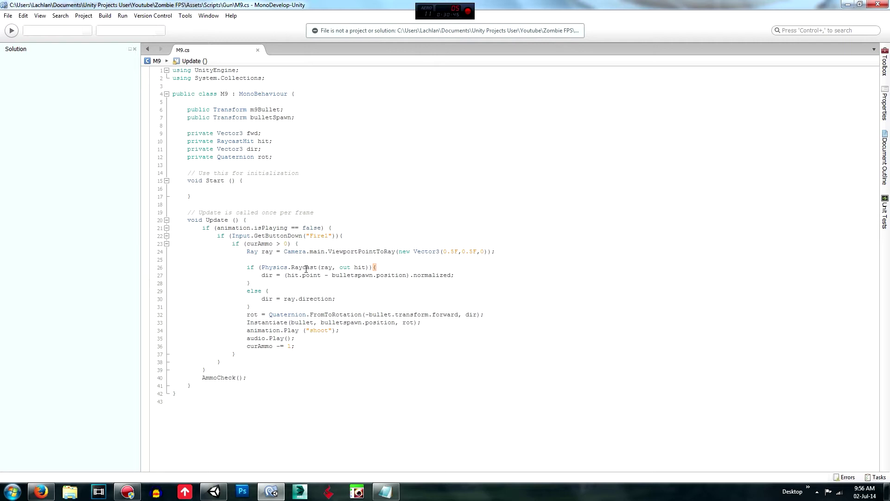
Edit the Instantiate call so it spawns the bullet object from the script's fields.
{"action": "double_click", "coordinate": [304, 267]}
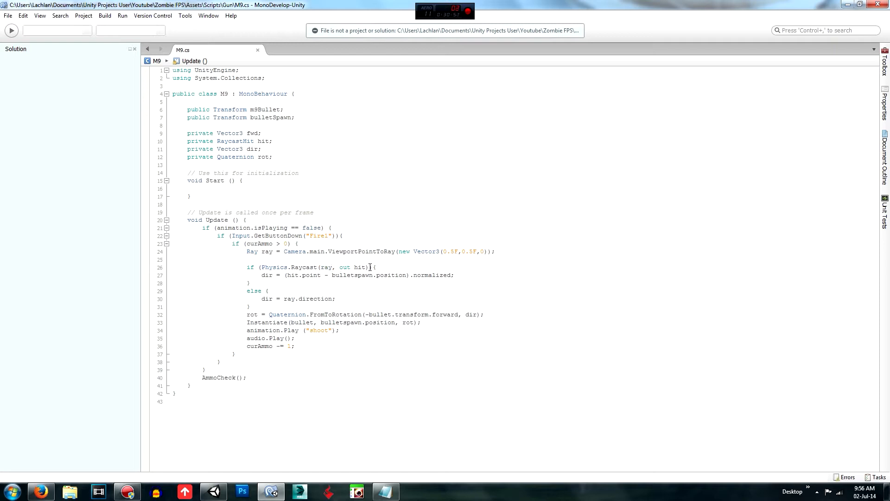
{"action": "left_click", "coordinate": [368, 267]}
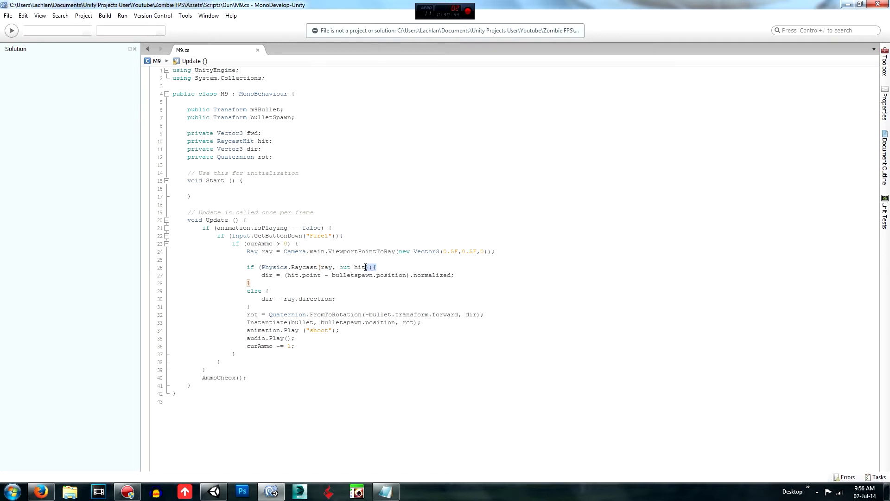
{"action": "double_click", "coordinate": [346, 267]}
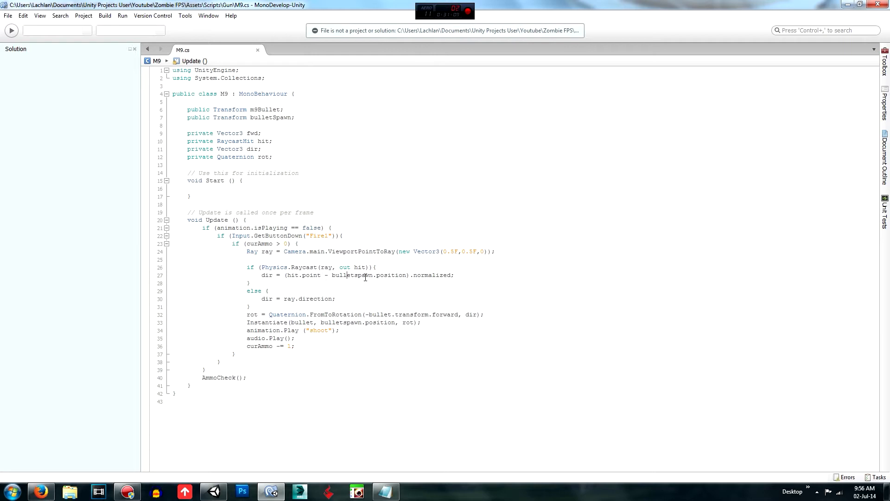
{"action": "mouse_move", "coordinate": [418, 274]}
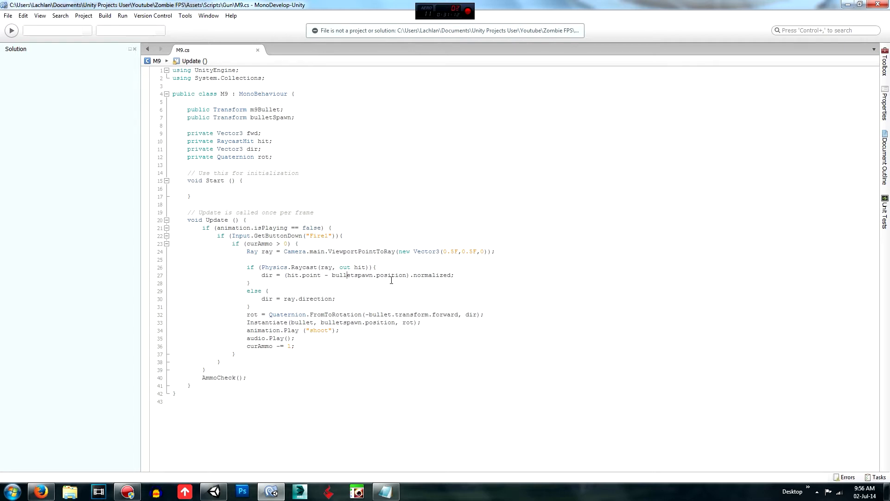
{"action": "mouse_move", "coordinate": [420, 280]}
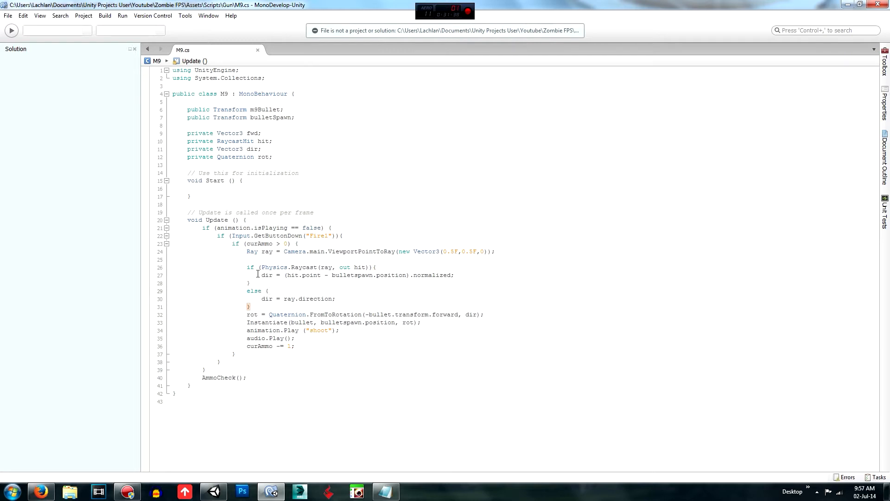
{"action": "left_click_drag", "start_coordinate": [246, 267], "coordinate": [259, 283]}
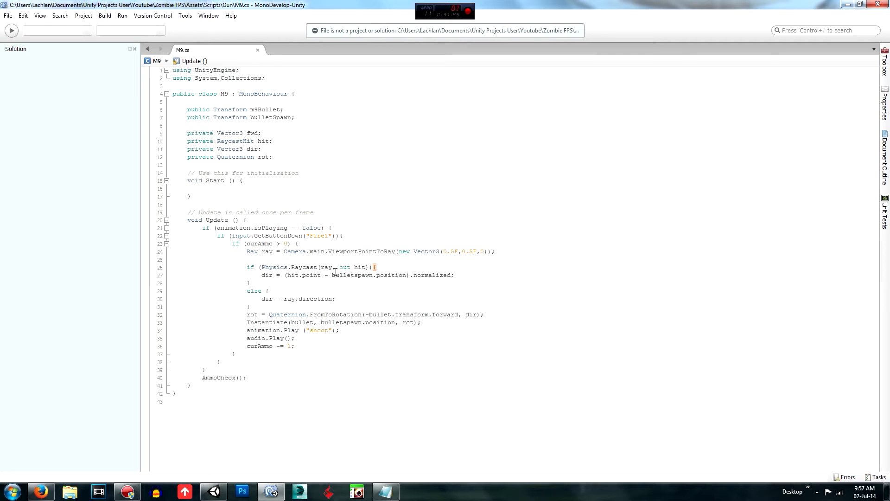
{"action": "left_click", "coordinate": [251, 306]}
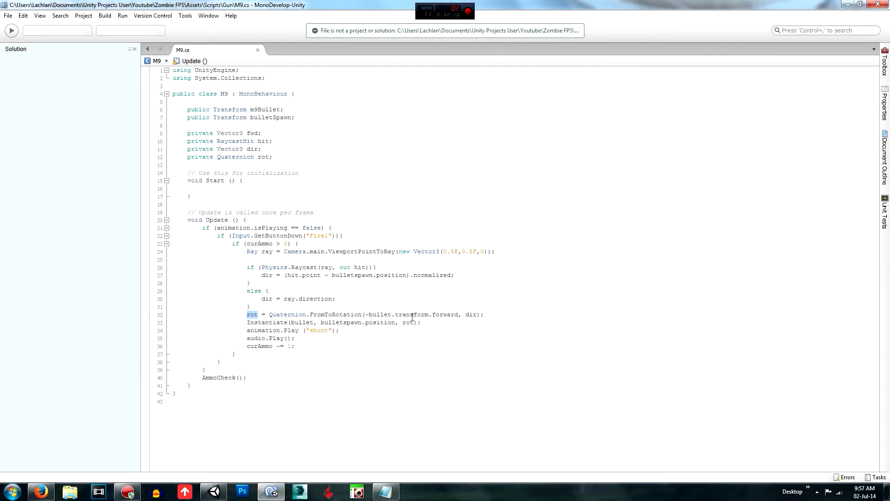
{"action": "mouse_move", "coordinate": [455, 329]}
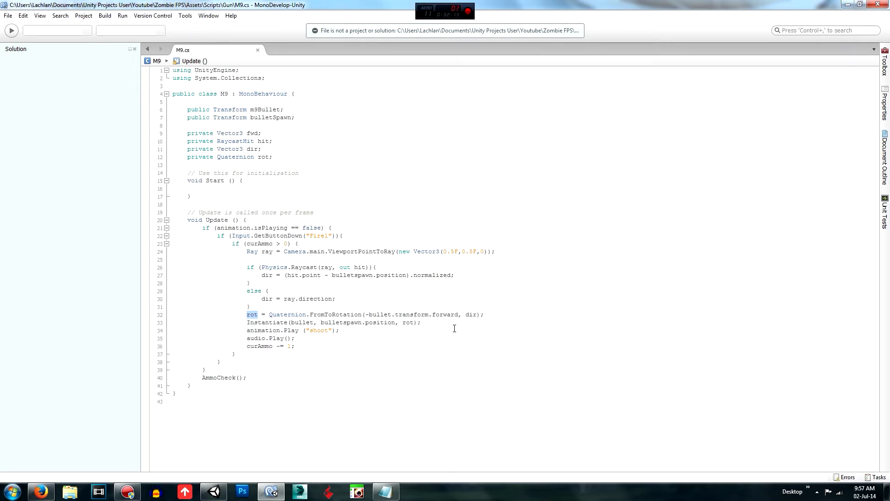
{"action": "mouse_move", "coordinate": [382, 322]}
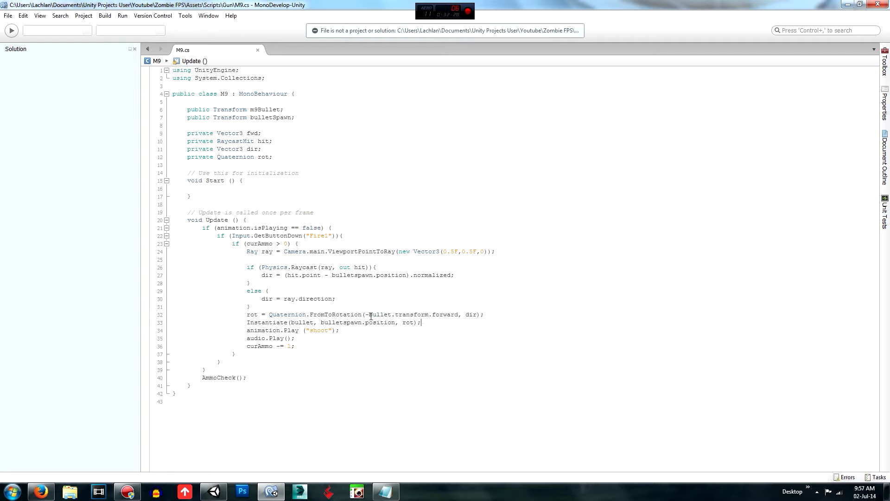
Comment out the AmmoCheck call, use m9Bullet in Instantiate, and add a line below the public fields.
{"action": "left_click_drag", "start_coordinate": [367, 315], "coordinate": [459, 314]}
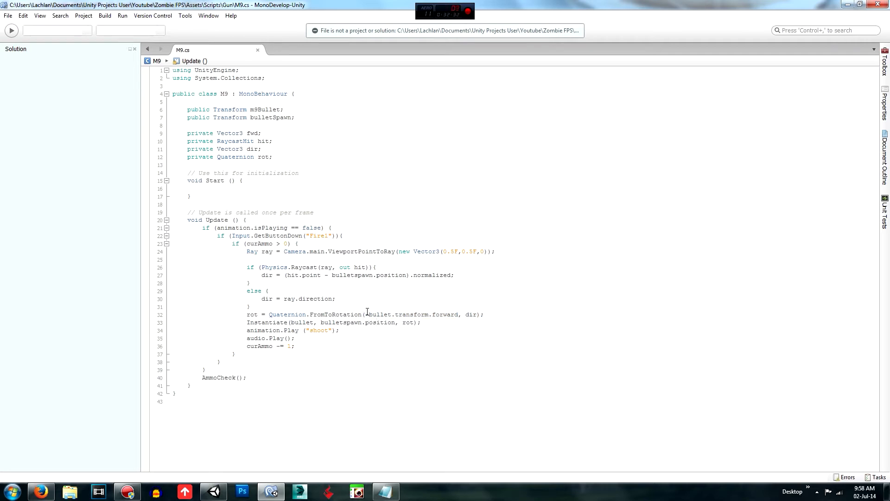
{"action": "left_click_drag", "start_coordinate": [368, 314], "coordinate": [460, 315]}
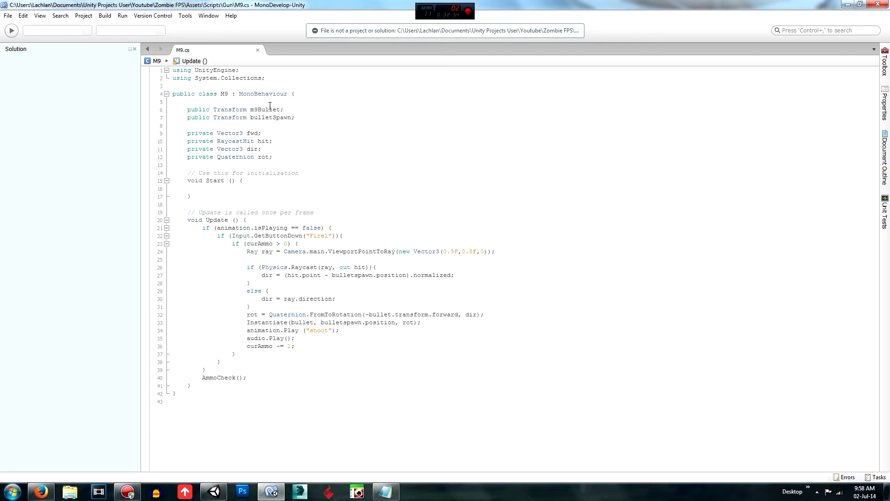
{"action": "double_click", "coordinate": [265, 109]}
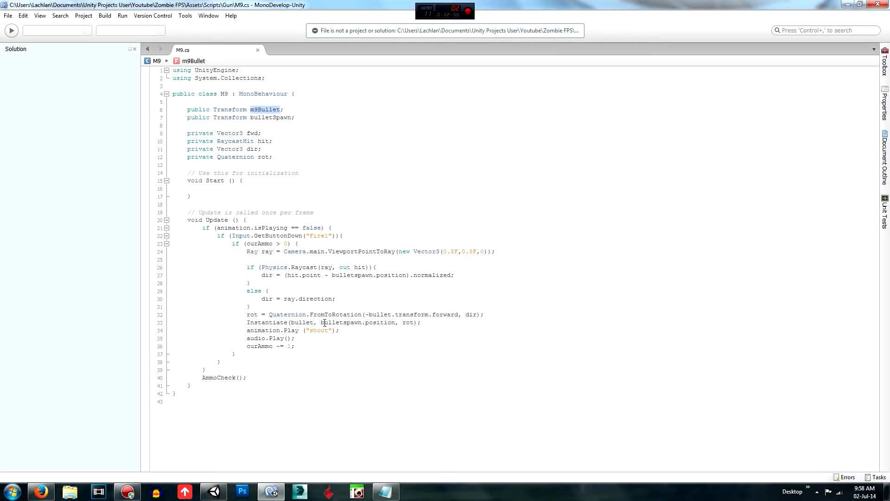
{"action": "type", "text": "m9Bullet"}
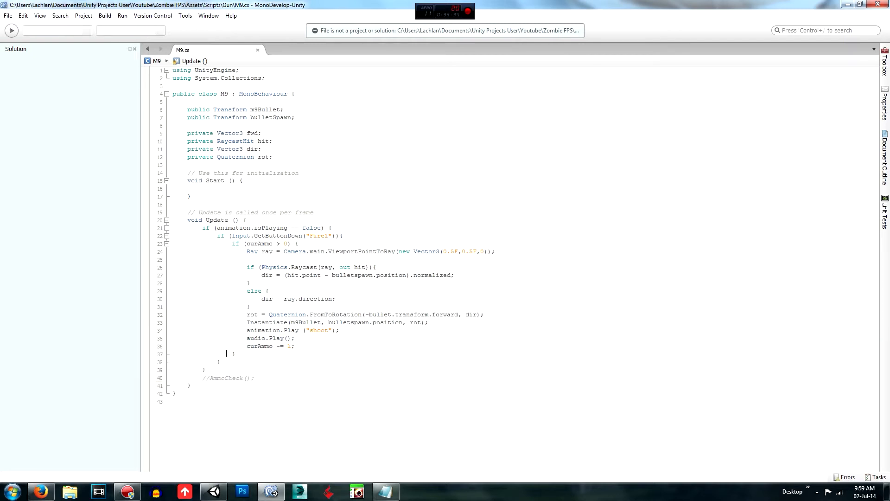
{"action": "left_click", "coordinate": [293, 118]}
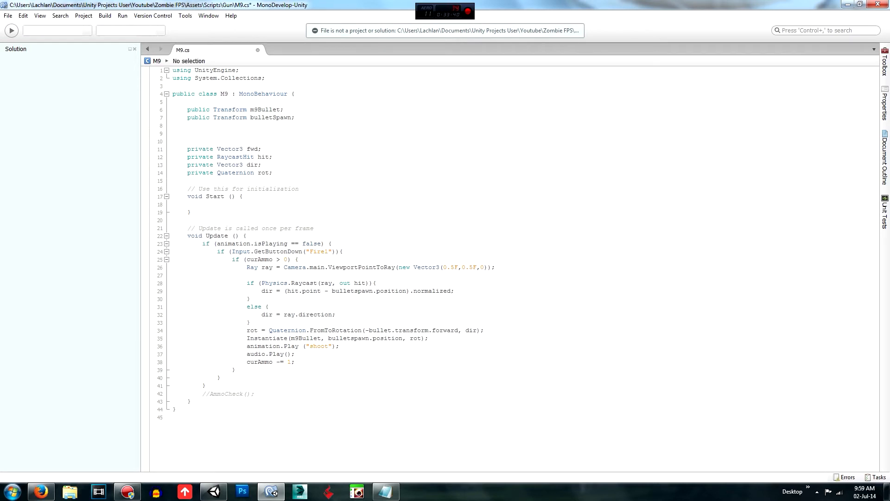
Declare 'public int curAmmo = 100;' below the Transform fields, replacing the unused fwd field.
{"action": "type", "text": "public"}
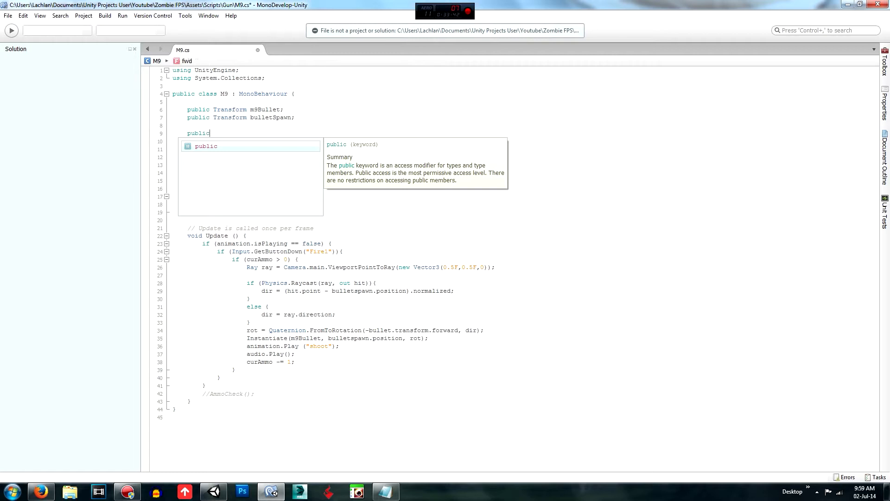
{"action": "type", "text": "cur"}
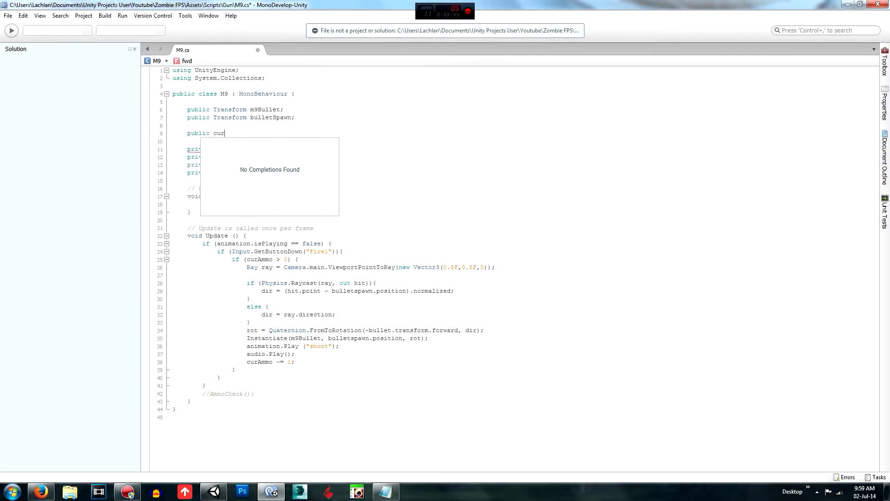
{"action": "type", "text": "Ammo"}
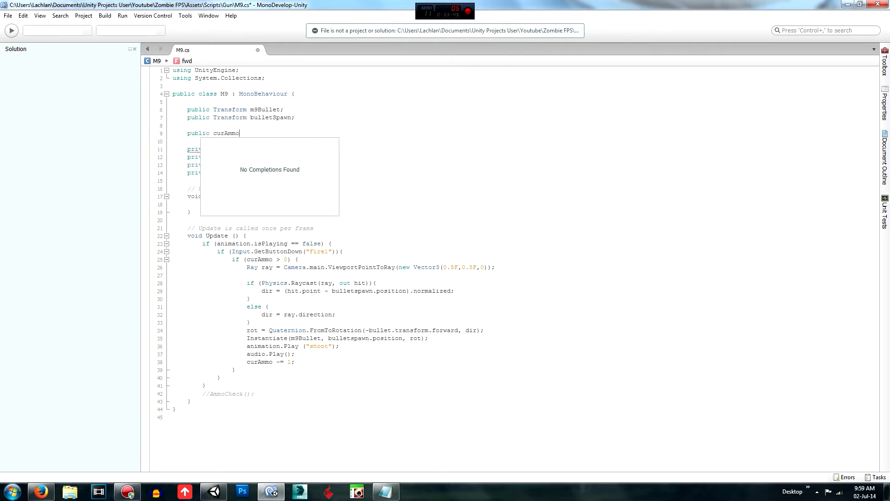
{"action": "key", "text": "BackSpace"}
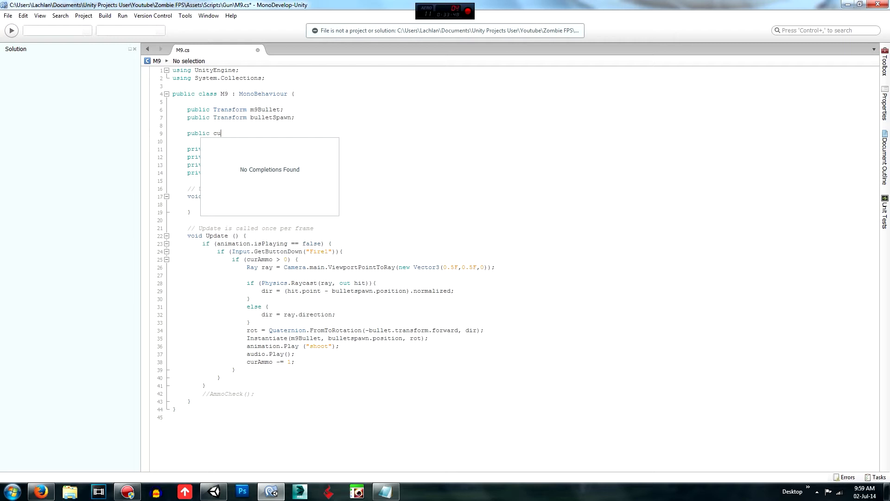
{"action": "type", "text": "int"}
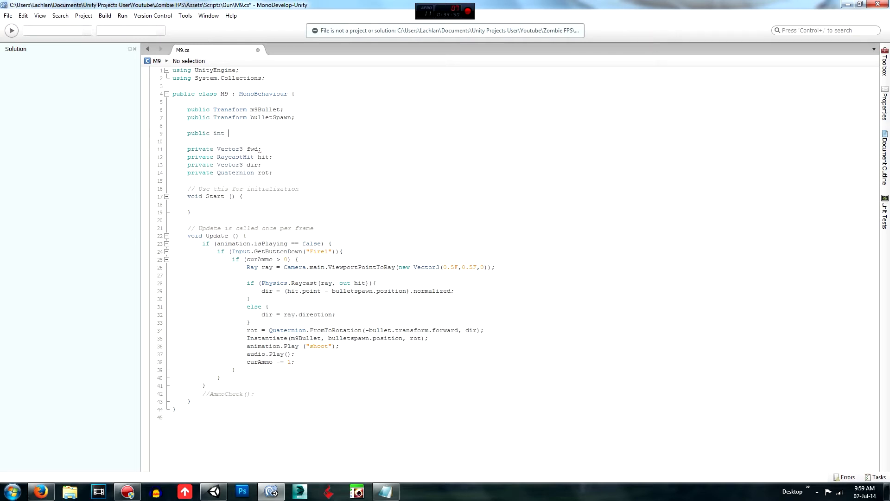
{"action": "type", "text": "curAmmo"}
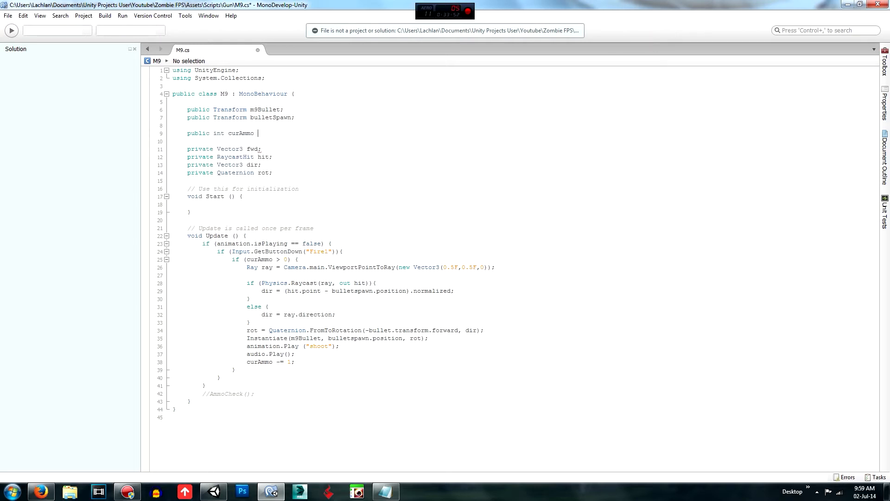
{"action": "type", "text": "= 100;"}
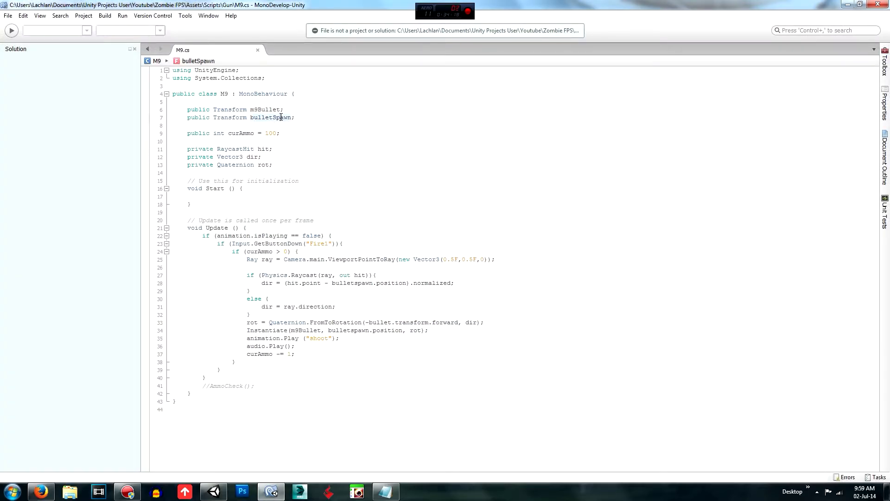
Replace lowercase bulletspawn with bulletSpawn in the direction line and the Instantiate call.
{"action": "double_click", "coordinate": [349, 330]}
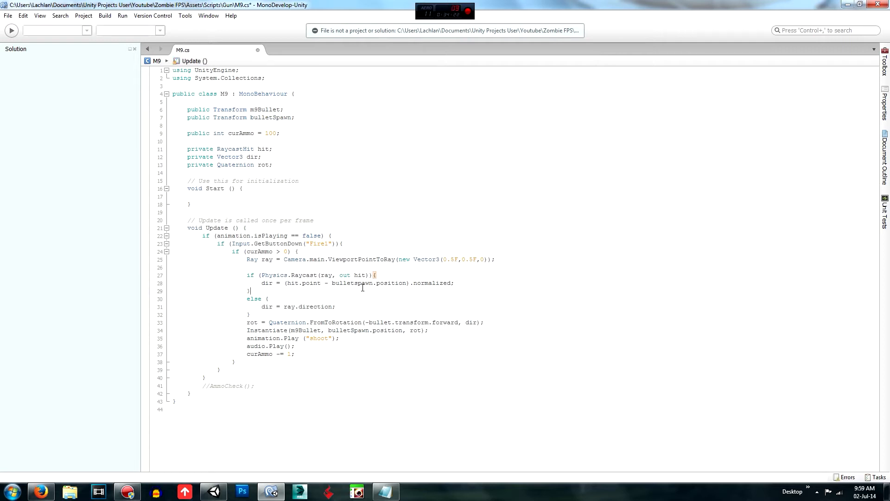
{"action": "double_click", "coordinate": [351, 282]}
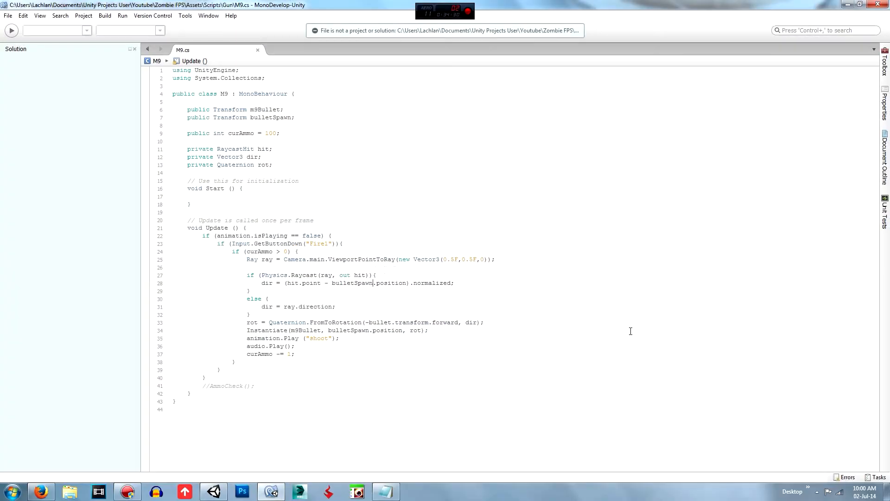
{"action": "double_click", "coordinate": [305, 331]}
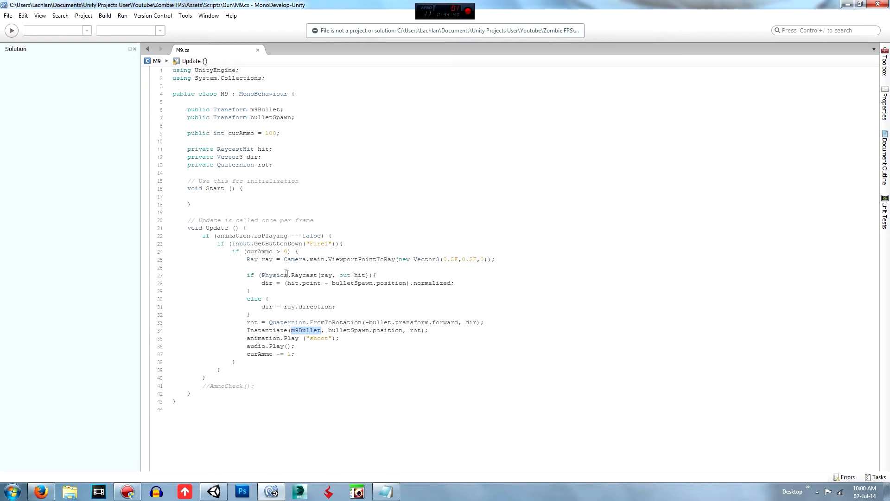
{"action": "mouse_move", "coordinate": [470, 315]}
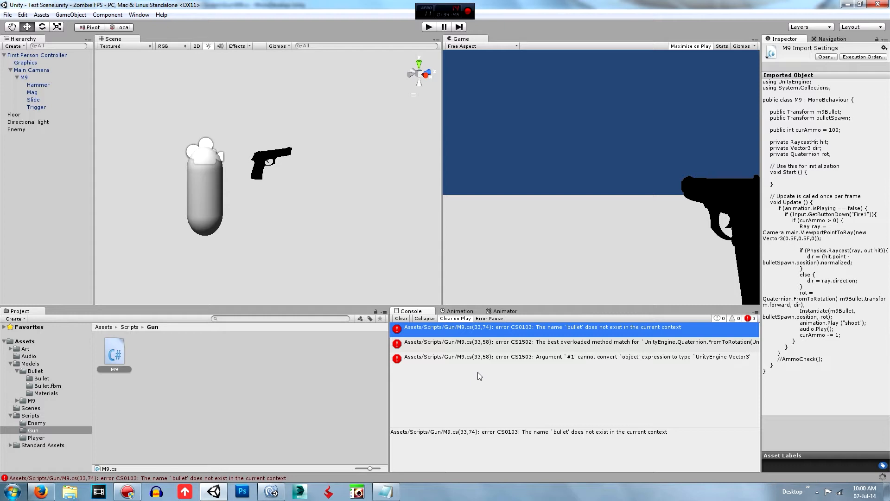
Select the M9 gun in the Hierarchy and browse to the Bullet model folder in the Project panel.
{"action": "left_click", "coordinate": [401, 318]}
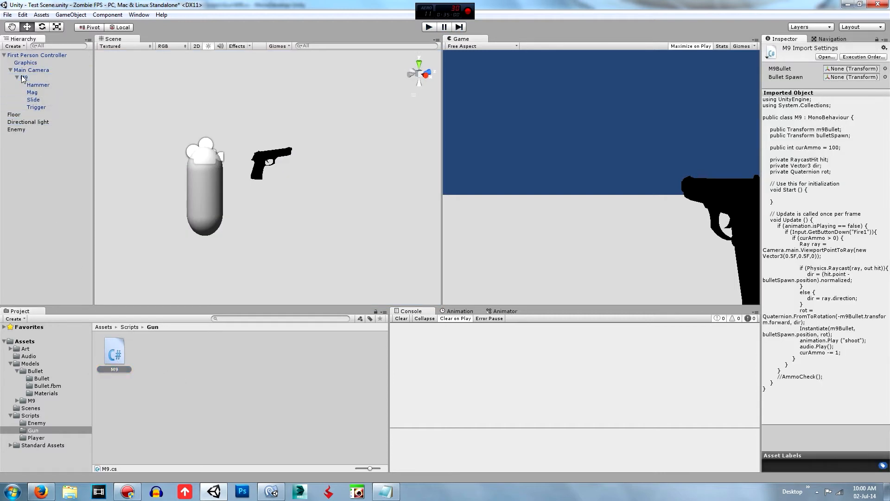
{"action": "left_click", "coordinate": [26, 78]}
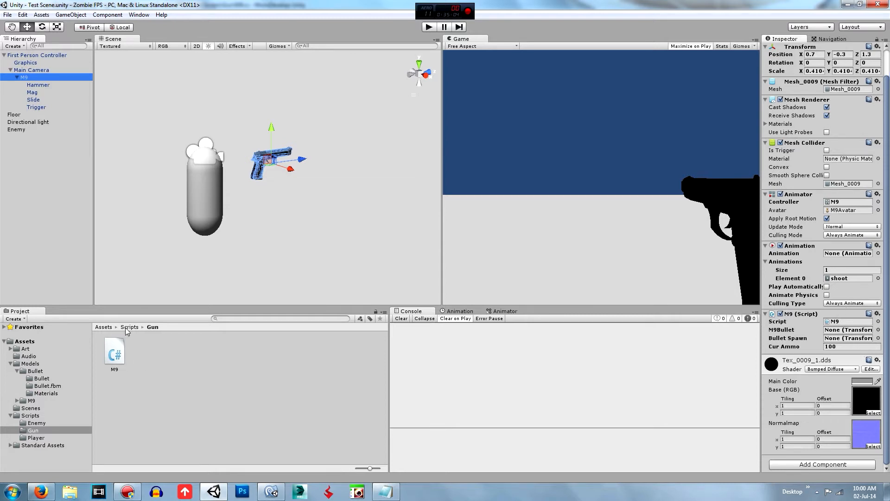
{"action": "left_click", "coordinate": [129, 326]}
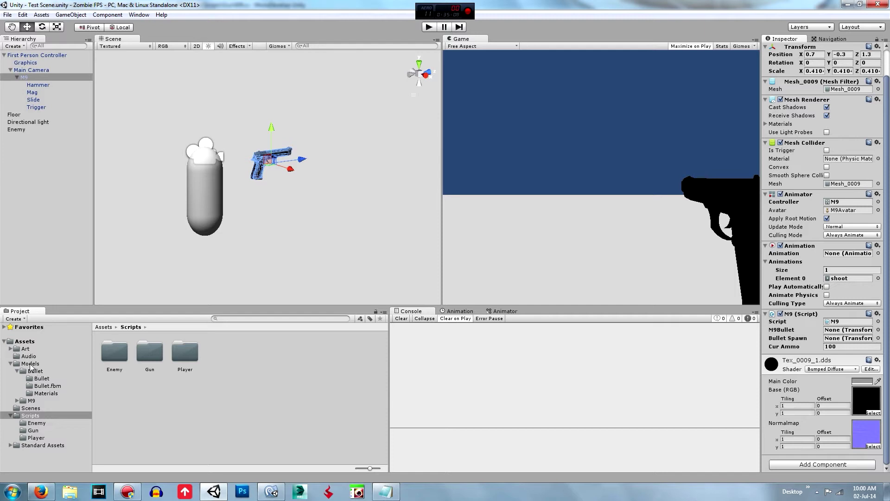
{"action": "left_click", "coordinate": [33, 371]}
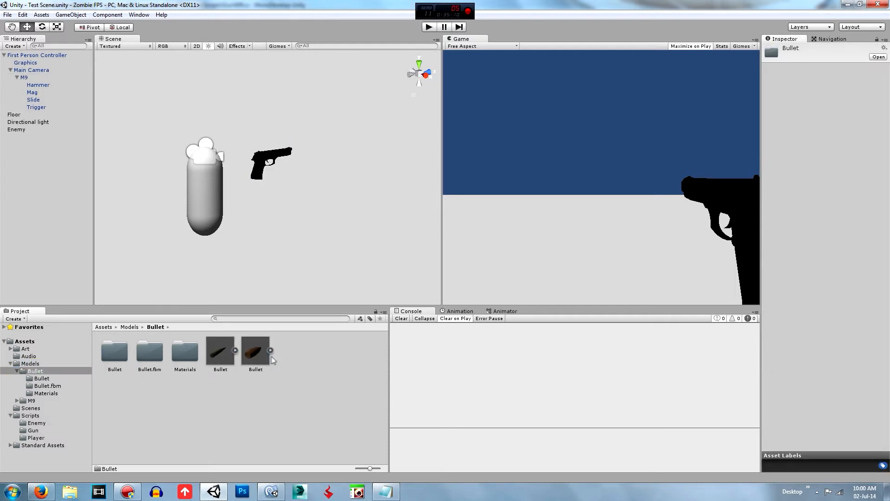
Assign the Bullet prefab to the M9 script's M9Bullet slot and recheck the gun's references.
{"action": "left_click", "coordinate": [25, 77]}
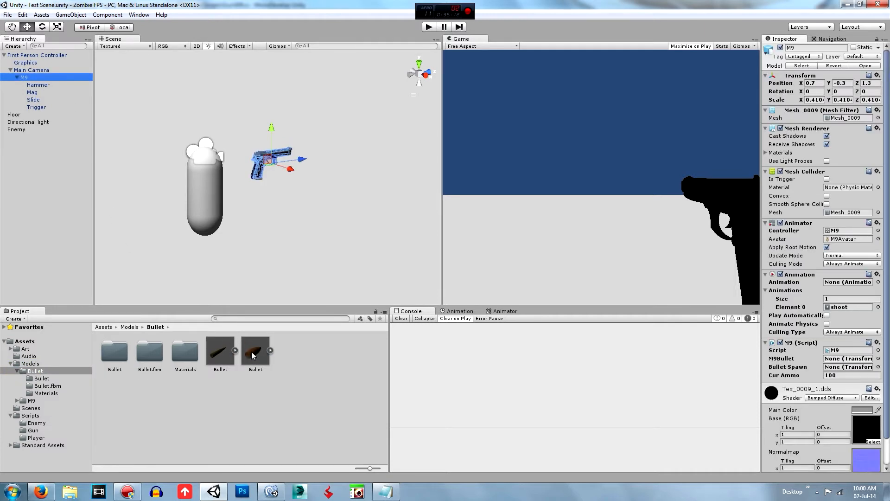
{"action": "left_click", "coordinate": [848, 358]}
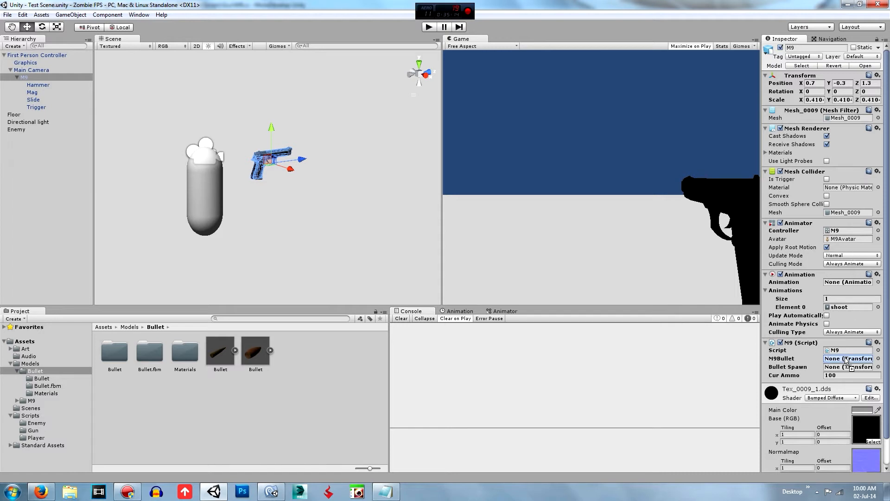
{"action": "left_click", "coordinate": [848, 358]}
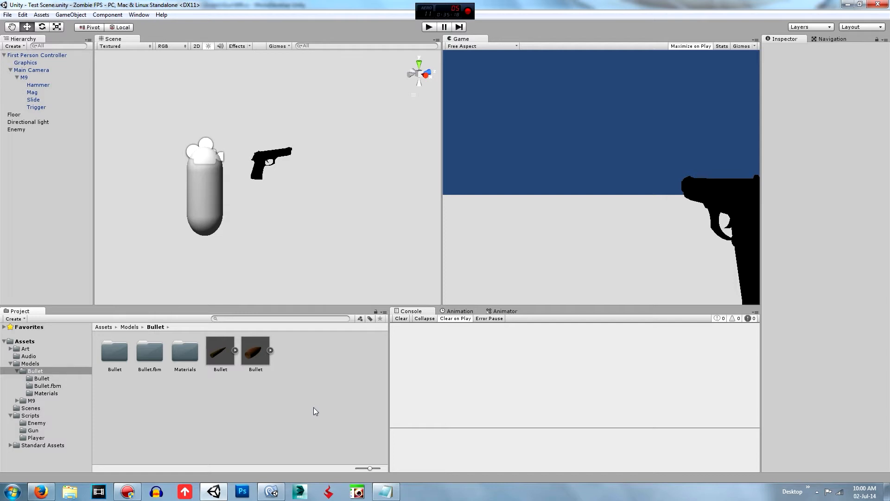
{"action": "left_click", "coordinate": [22, 77]}
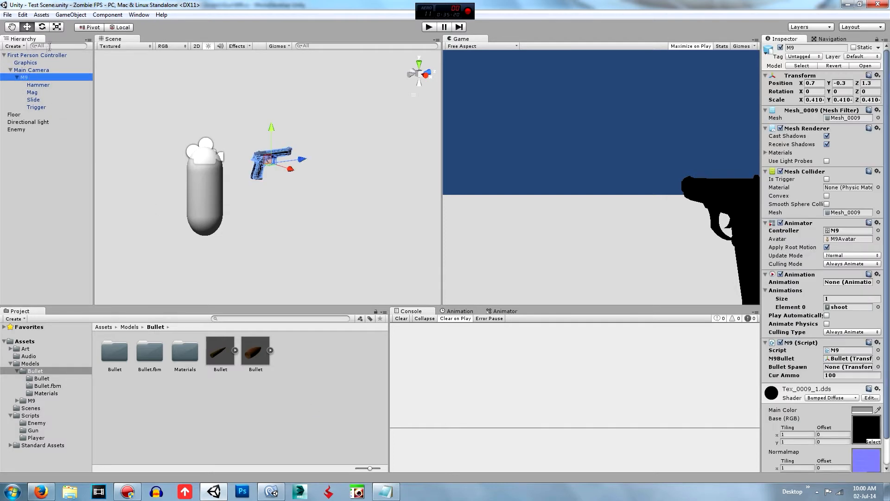
Create an empty GameObject via GameObject > Create Empty and name it BulletSpawn.
{"action": "left_click", "coordinate": [66, 15]}
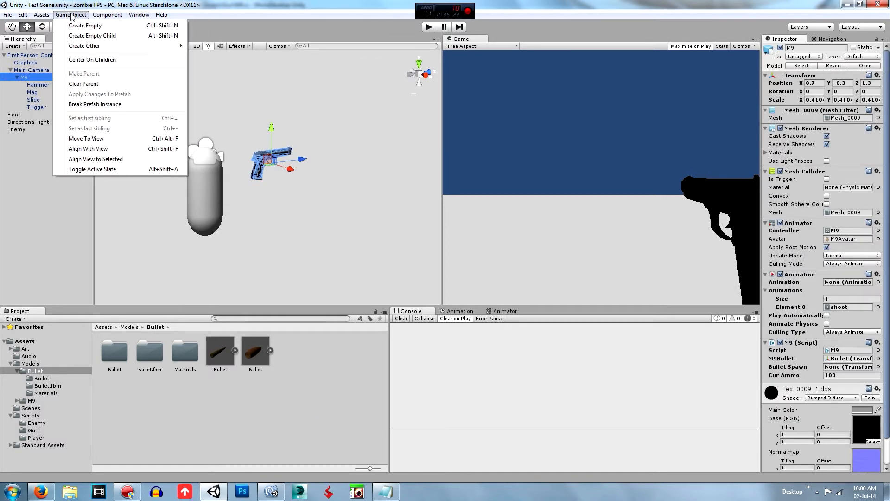
{"action": "left_click", "coordinate": [87, 26]}
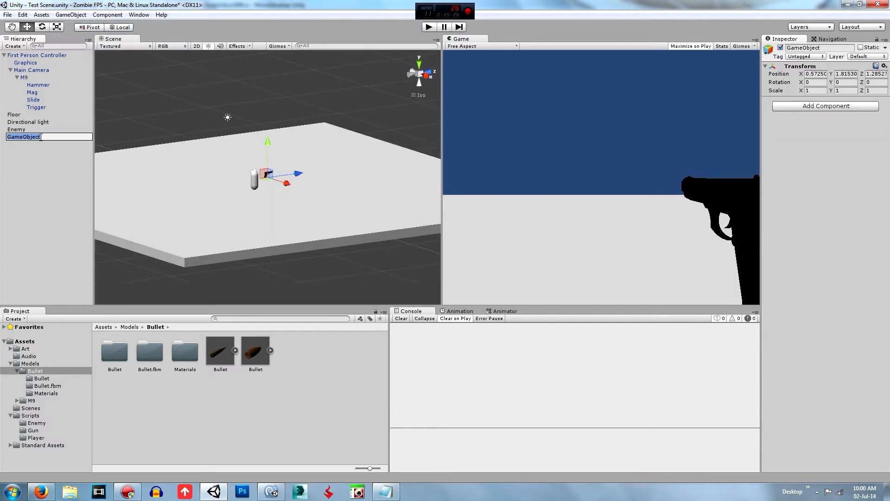
{"action": "type", "text": "Bullets"}
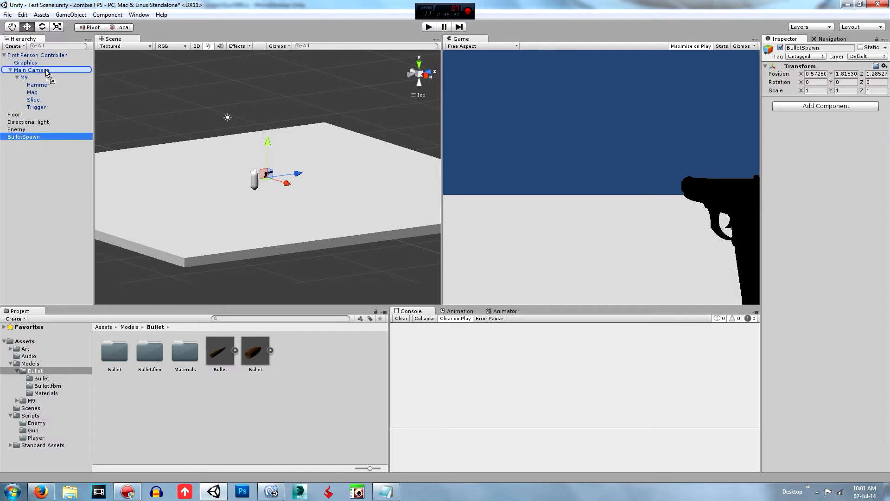
Parent BulletSpawn under the M9 gun at the muzzle and assign it as the script's Bullet Spawn.
{"action": "left_click", "coordinate": [22, 78]}
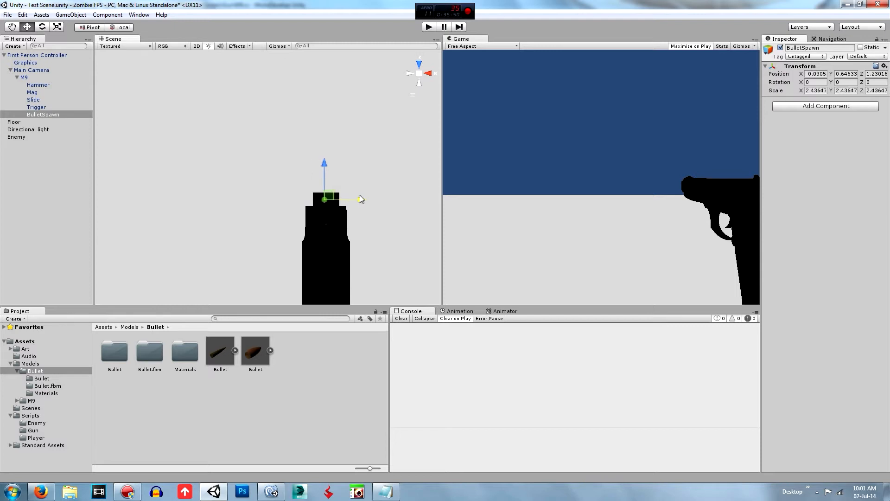
{"action": "left_click", "coordinate": [11, 122]}
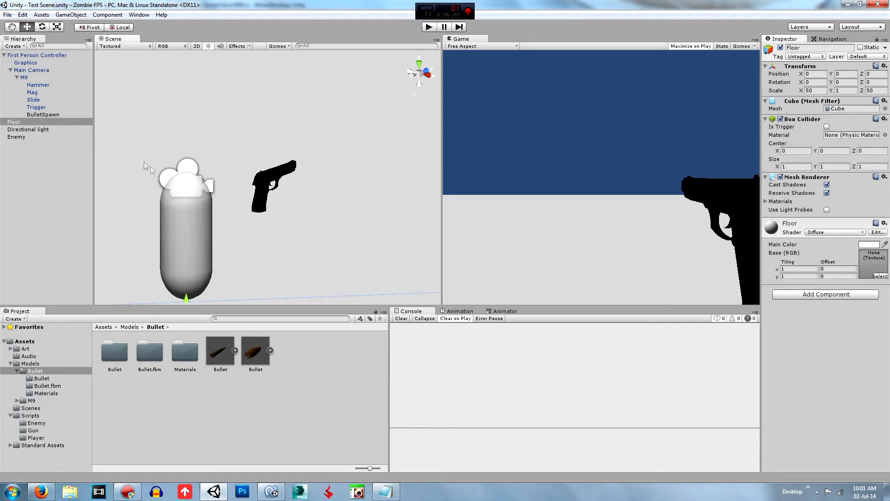
{"action": "left_click", "coordinate": [26, 77]}
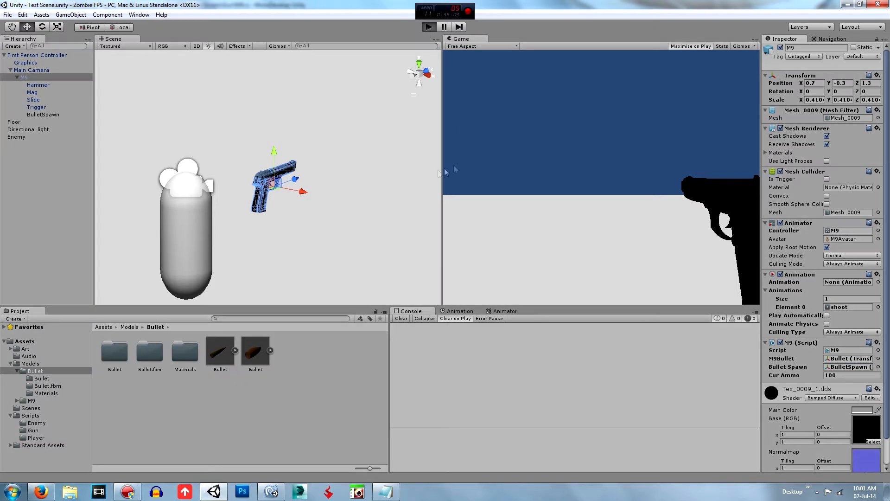
{"action": "left_click", "coordinate": [690, 46]}
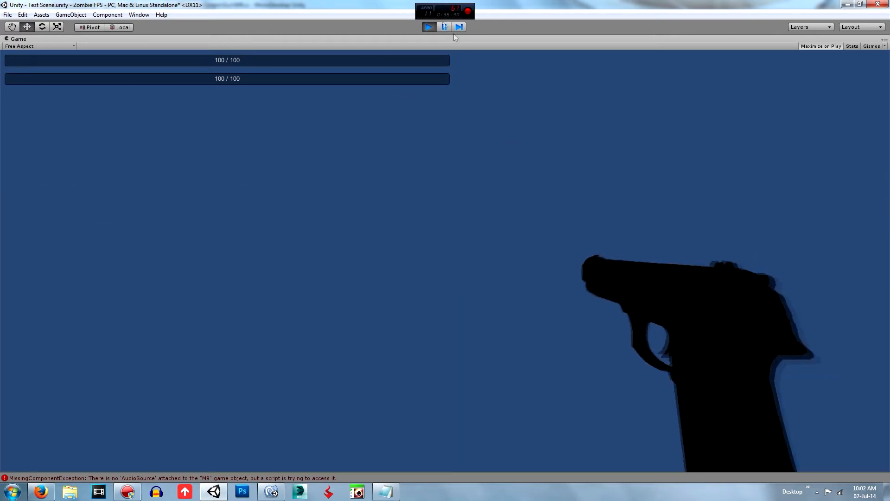
{"action": "left_click", "coordinate": [268, 492]}
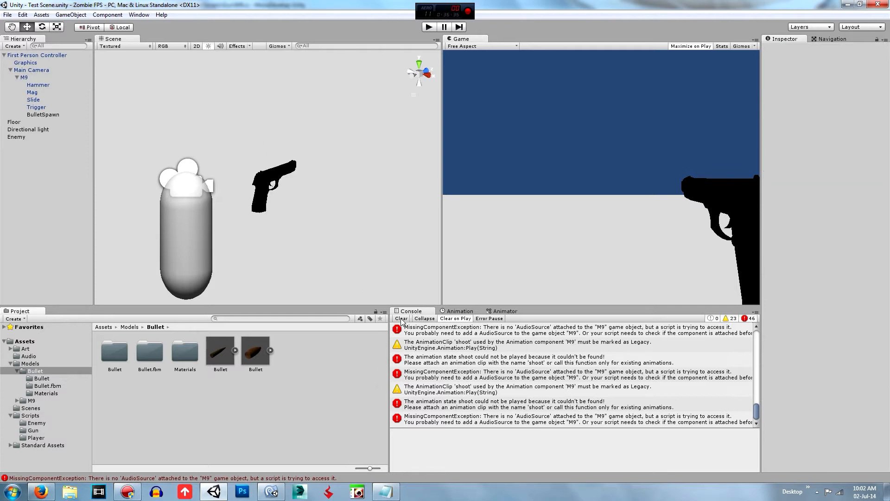
{"action": "left_click", "coordinate": [400, 318]}
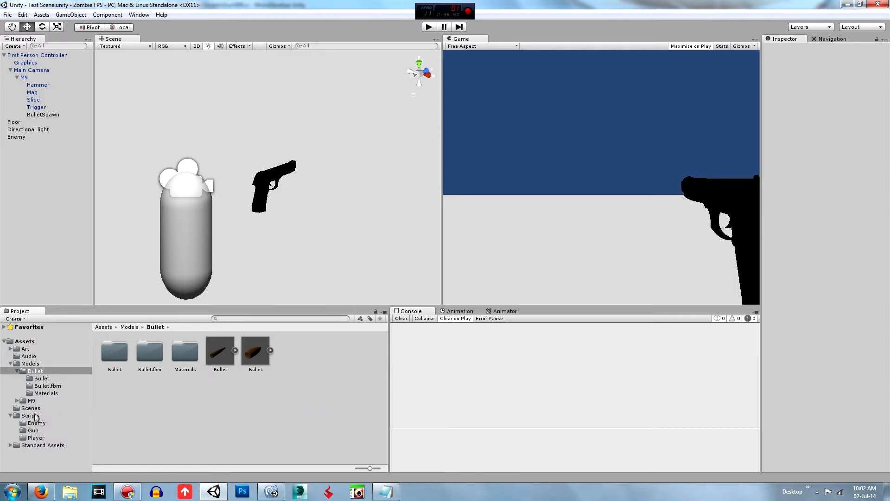
Select the shoot animation clip in the M9 model folder and switch its Inspector to Debug view.
{"action": "left_click", "coordinate": [31, 400]}
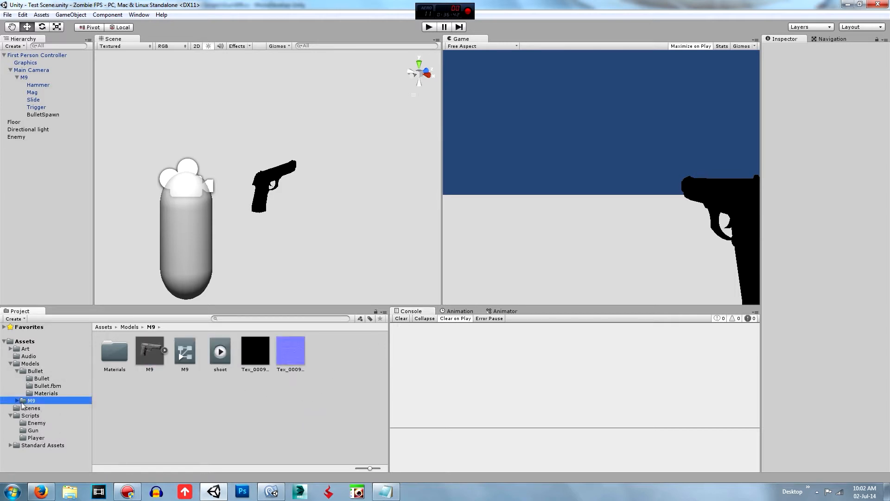
{"action": "left_click", "coordinate": [220, 351]}
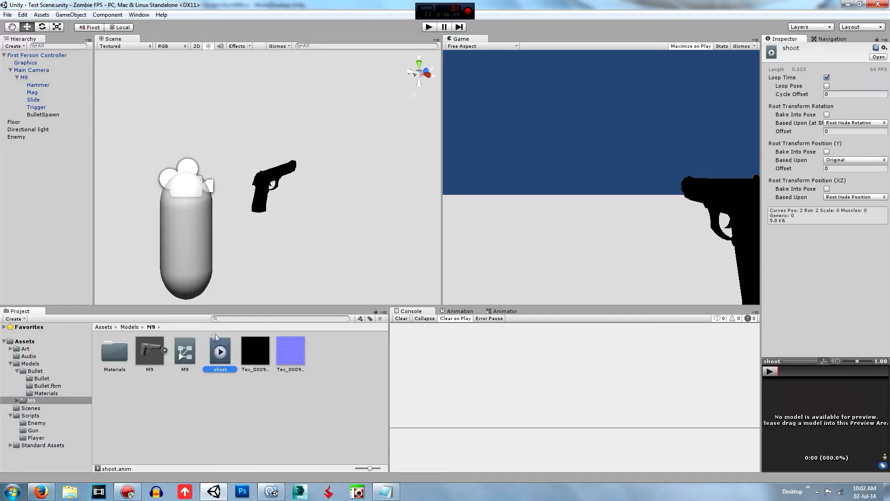
{"action": "mouse_move", "coordinate": [616, 117]}
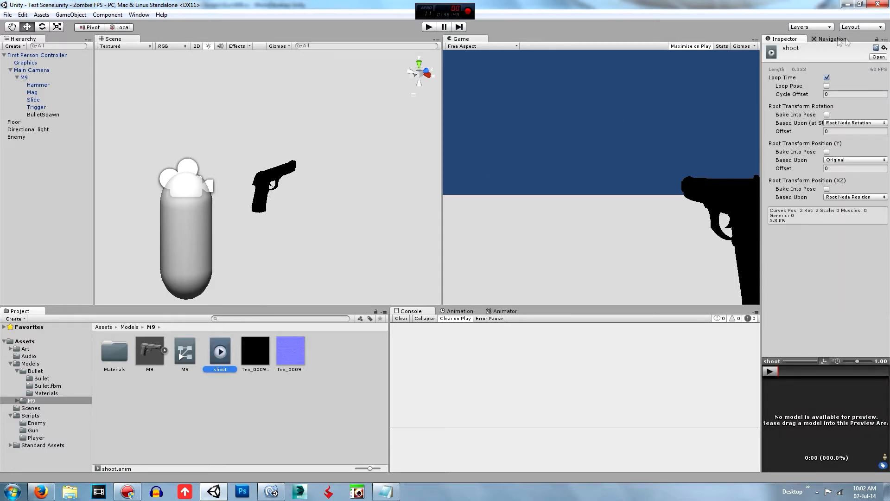
{"action": "left_click", "coordinate": [885, 48]}
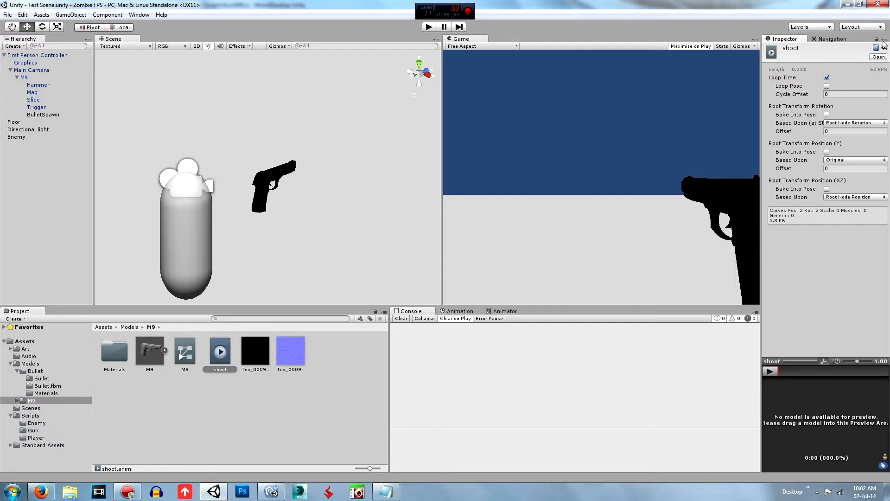
{"action": "left_click", "coordinate": [881, 44]}
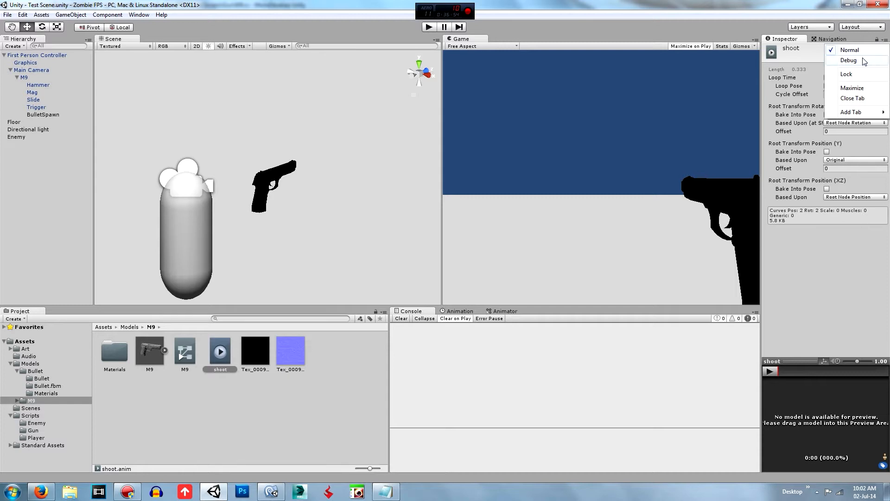
{"action": "left_click", "coordinate": [848, 60]}
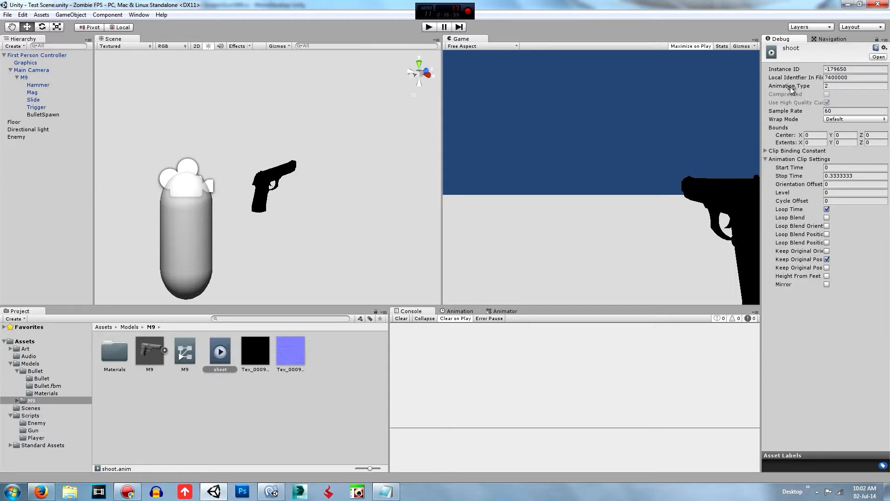
Change the clip's Animation Type from 2 to 1 and return the Inspector to Normal view.
{"action": "left_click", "coordinate": [842, 85]}
{"action": "type", "text": "1"}
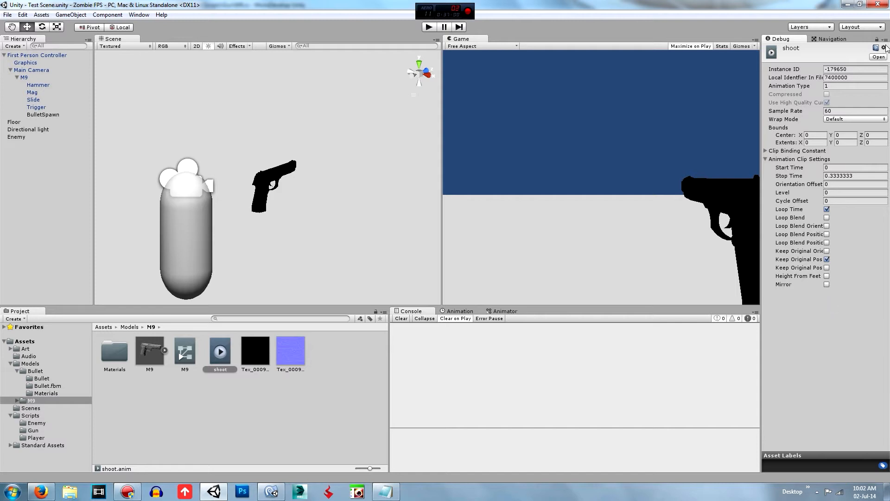
{"action": "left_click", "coordinate": [885, 42]}
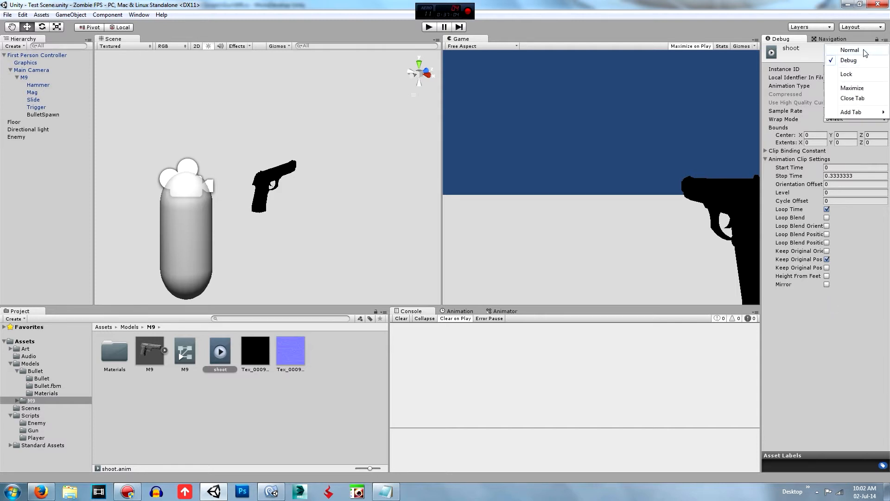
{"action": "left_click", "coordinate": [847, 51]}
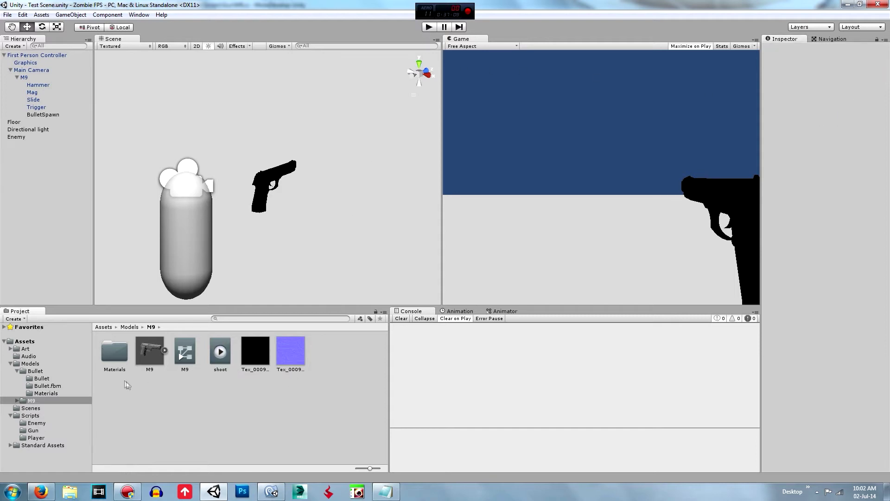
Add an Audio Source component to the M9 gun via Add Component > Audio.
{"action": "left_click", "coordinate": [26, 78]}
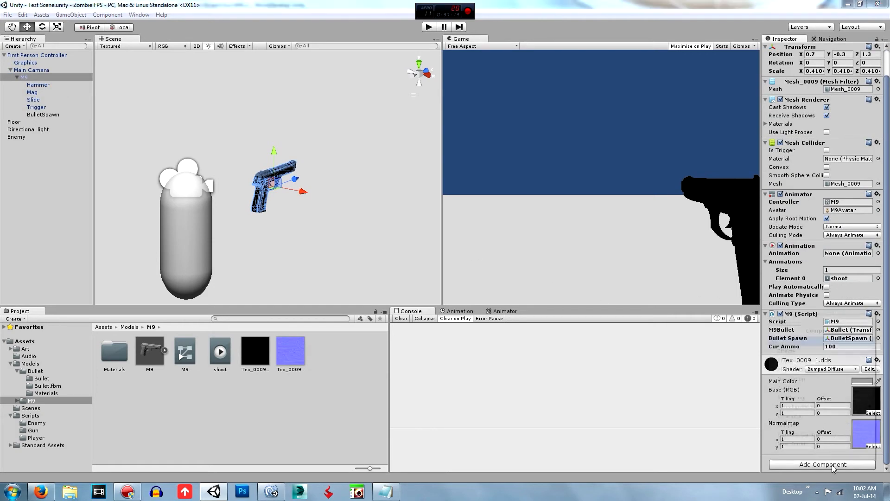
{"action": "left_click", "coordinate": [822, 464]}
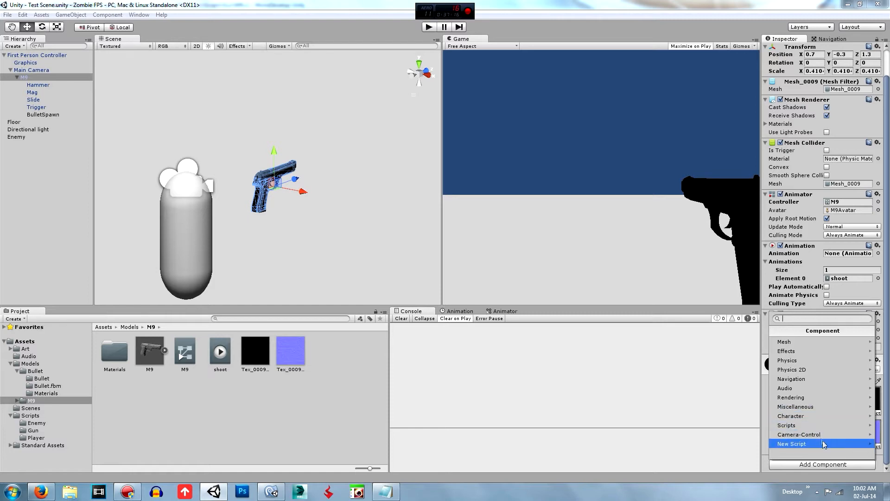
{"action": "left_click", "coordinate": [785, 387]}
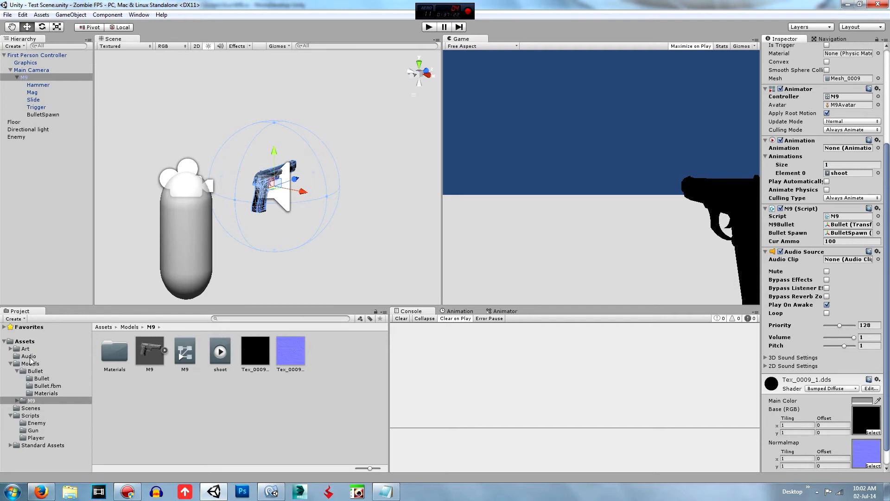
Run a play test to confirm the gun fires a bullet, then stop it.
{"action": "left_click", "coordinate": [28, 357]}
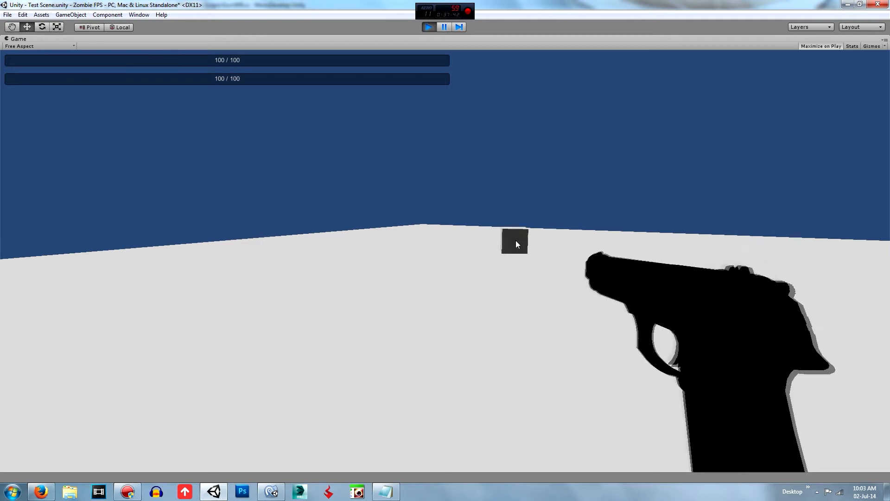
{"action": "left_click", "coordinate": [429, 26]}
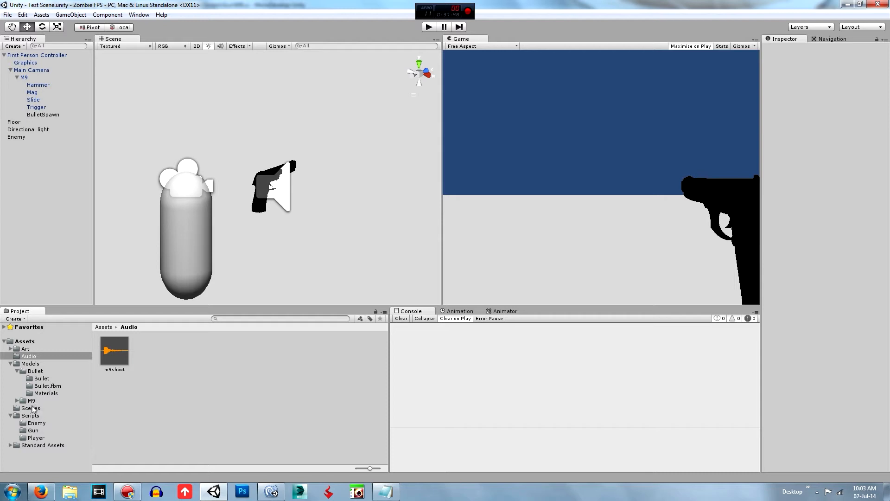
Create a C# script named M9Bullet in the Gun scripts folder and open it in MonoDevelop.
{"action": "left_click", "coordinate": [41, 379]}
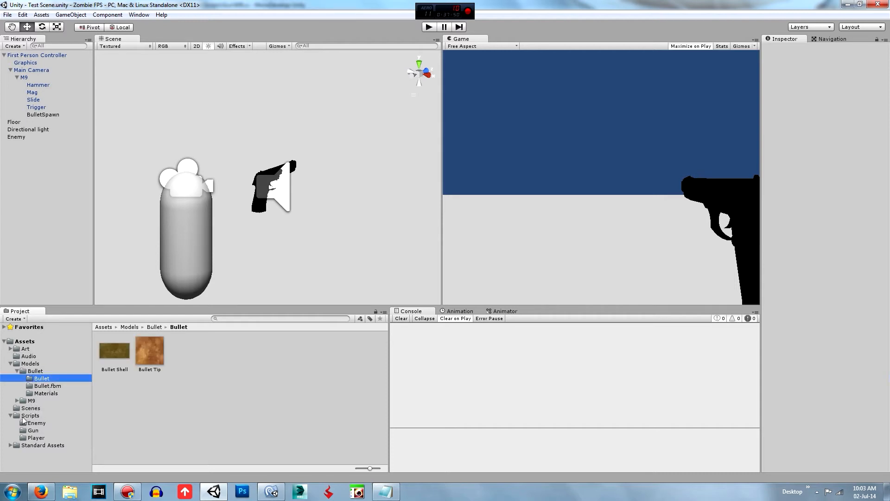
{"action": "left_click", "coordinate": [30, 414]}
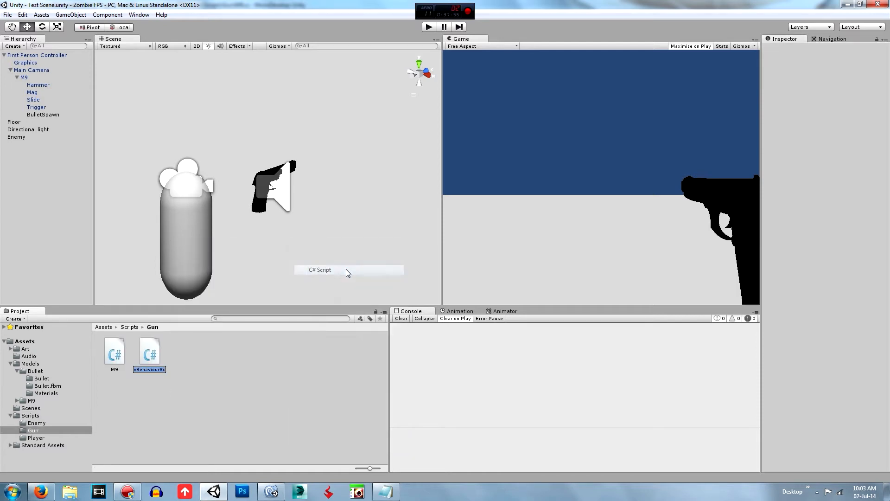
{"action": "mouse_move", "coordinate": [299, 358]}
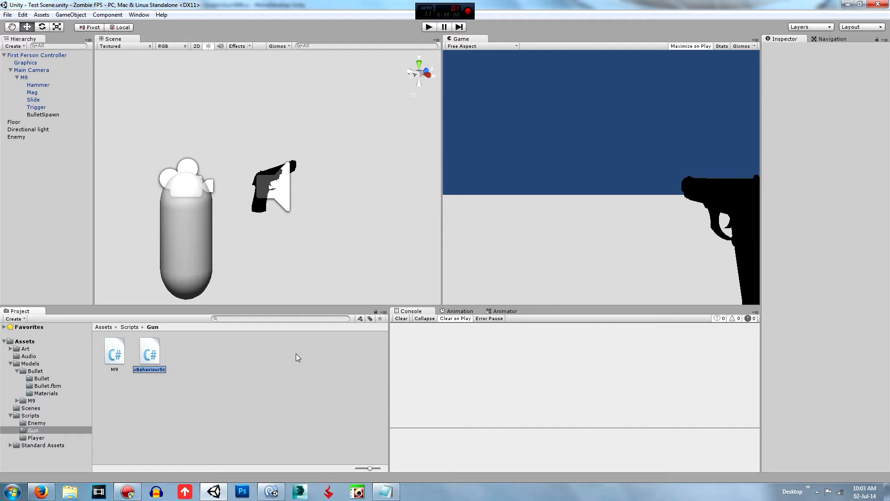
{"action": "type", "text": "M9Bullet"}
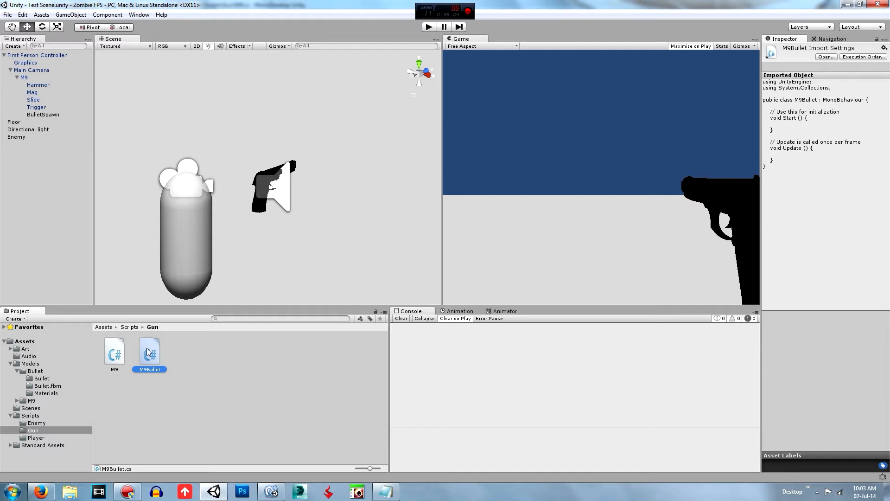
{"action": "double_click", "coordinate": [149, 350]}
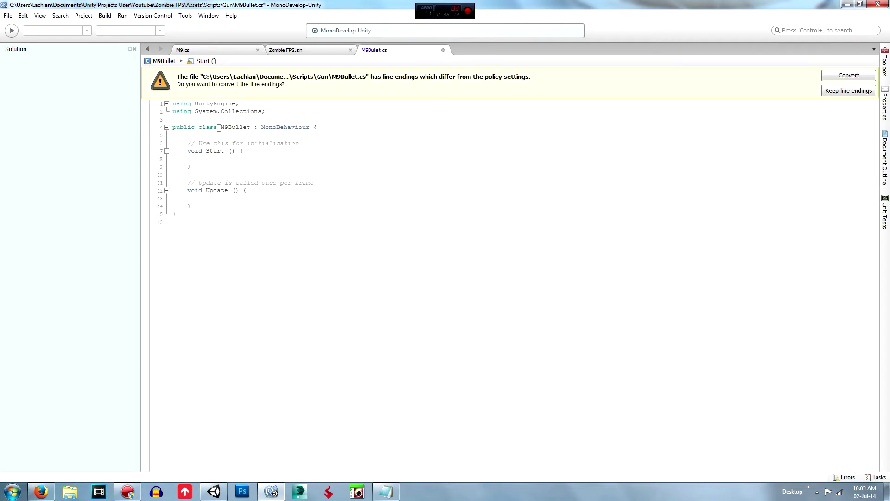
Keep the M9Bullet script's line endings and begin typing a rigidbody reference in Start.
{"action": "left_click", "coordinate": [849, 91]}
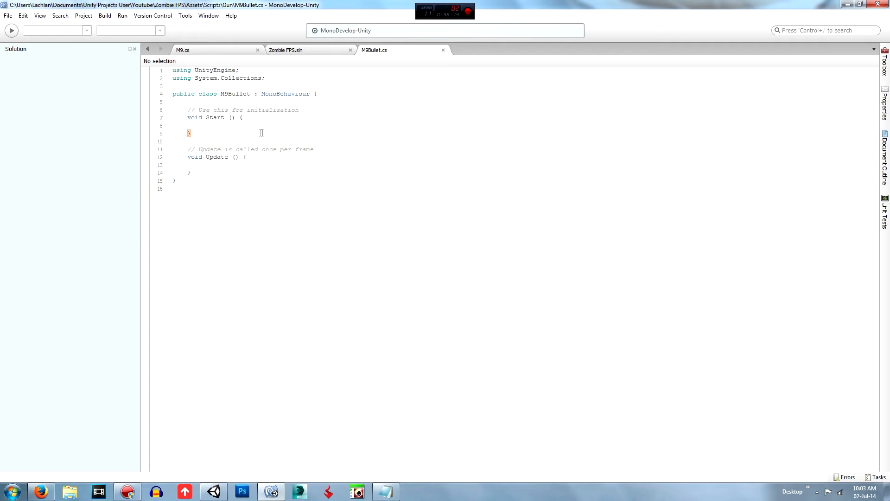
{"action": "type", "text": "r"}
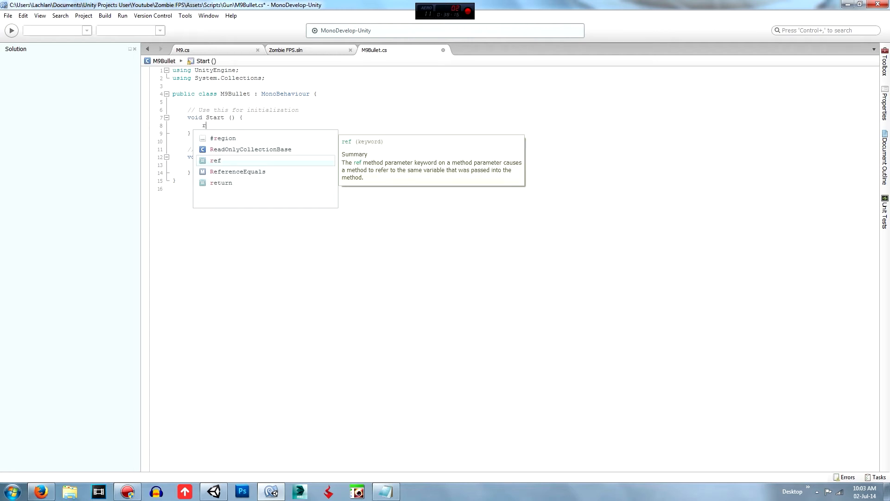
{"action": "key", "text": "Escape"}
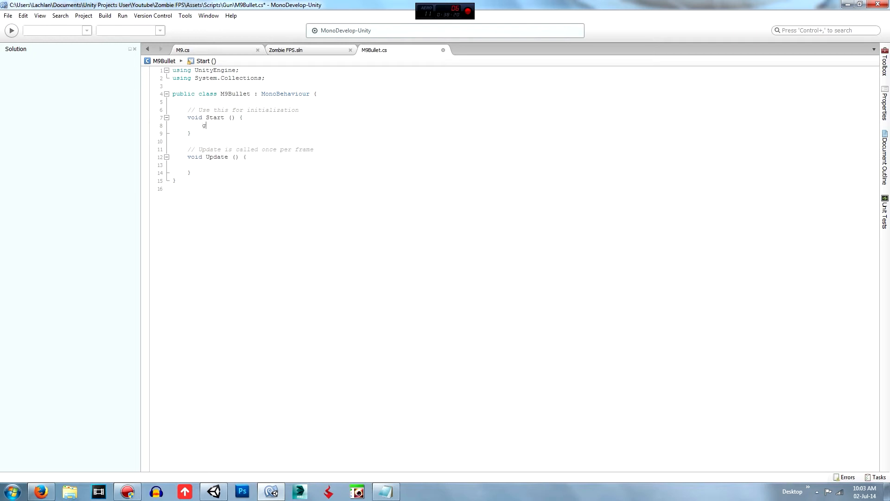
{"action": "type", "text": "rig"}
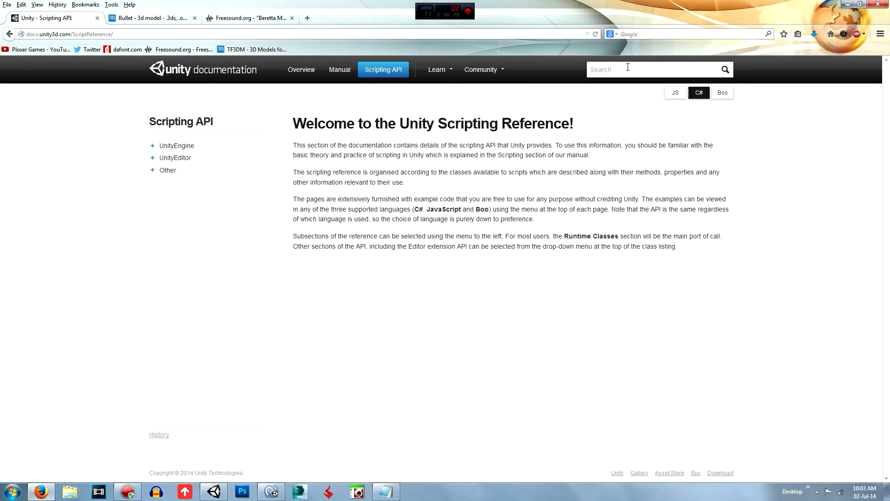
Search the Unity docs for 'addforce', view the Rigidbody.AddForce example, and return to M9Bullet.
{"action": "type", "text": "addforce"}
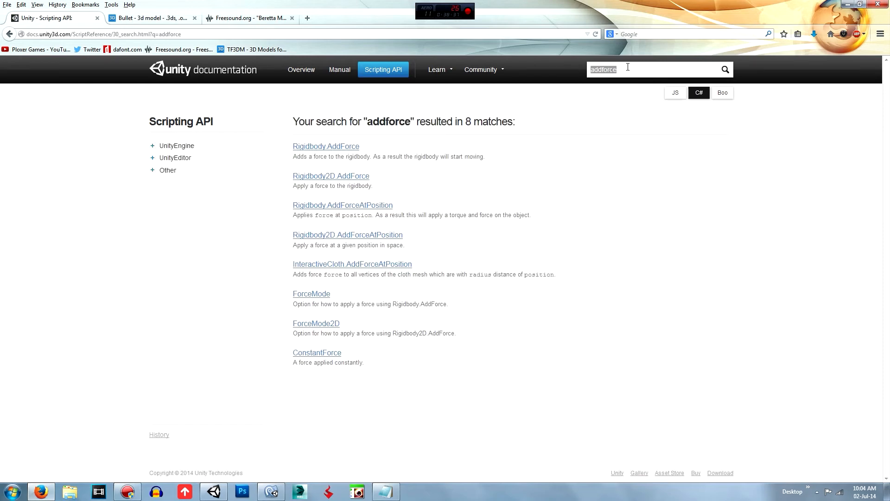
{"action": "left_click", "coordinate": [326, 146]}
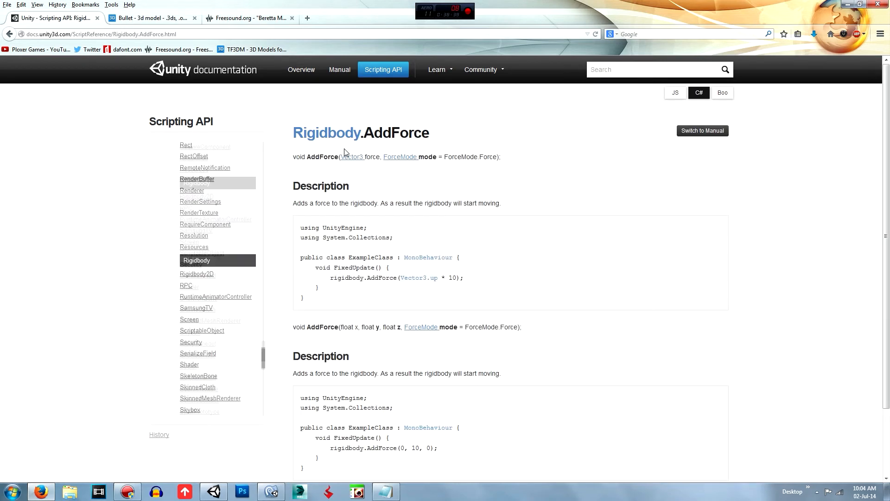
{"action": "scroll", "scroll_direction": "down", "scroll_amount": 3}
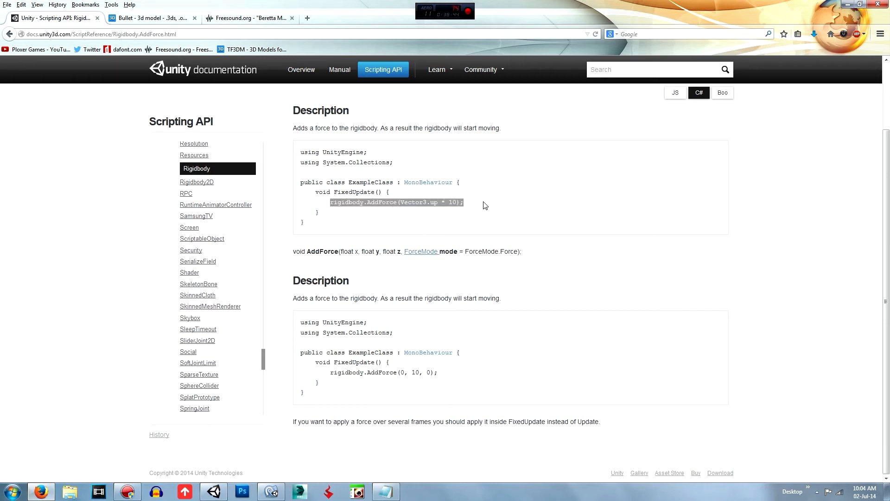
{"action": "left_click", "coordinate": [271, 492]}
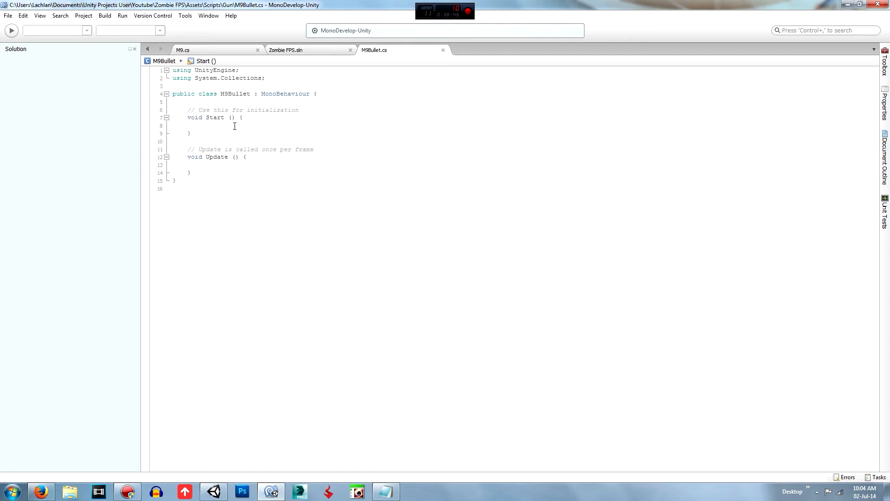
Make Start apply rigidbody.AddForce(Vector3.forward * bulletSpeed) instead of up * 10.
{"action": "type", "text": "rigidbody.AddForce(Vector3.up * 10);"}
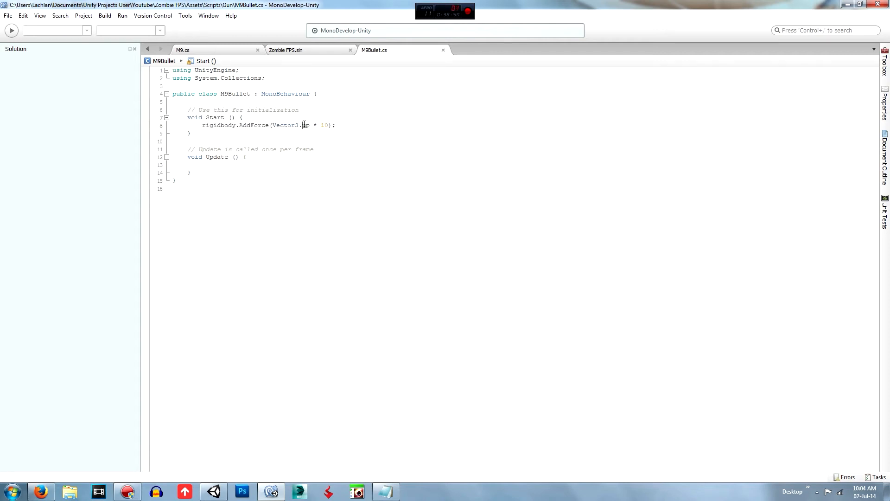
{"action": "type", "text": "forward"}
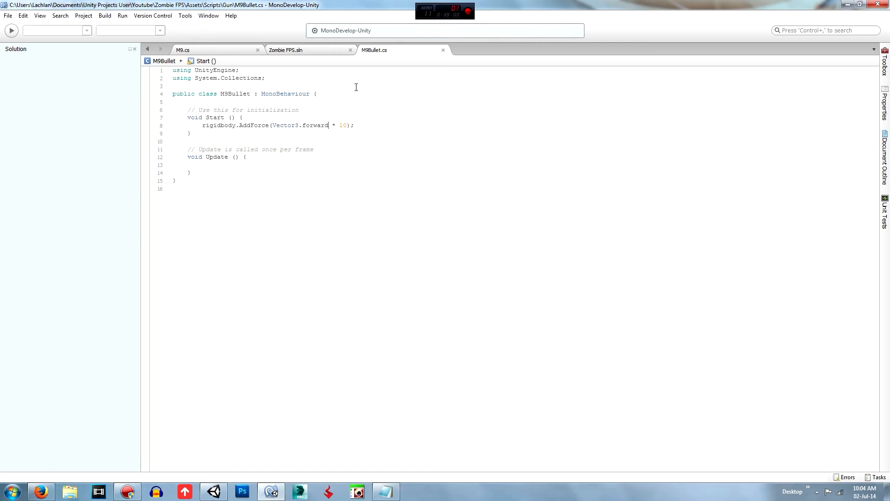
{"action": "double_click", "coordinate": [316, 125]}
{"action": "type", "text": "bulletSpeed"}
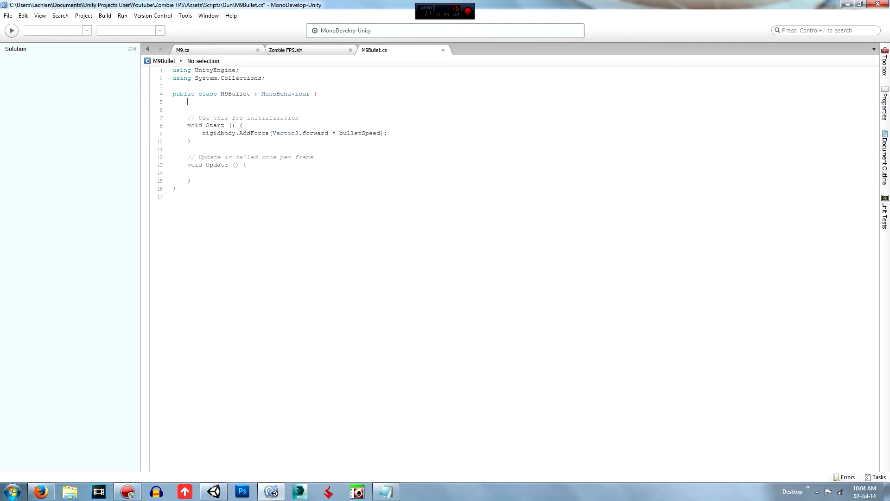
Declare public int bulletSpeed = 2500, save the script and return to Unity.
{"action": "type", "text": "public B"}
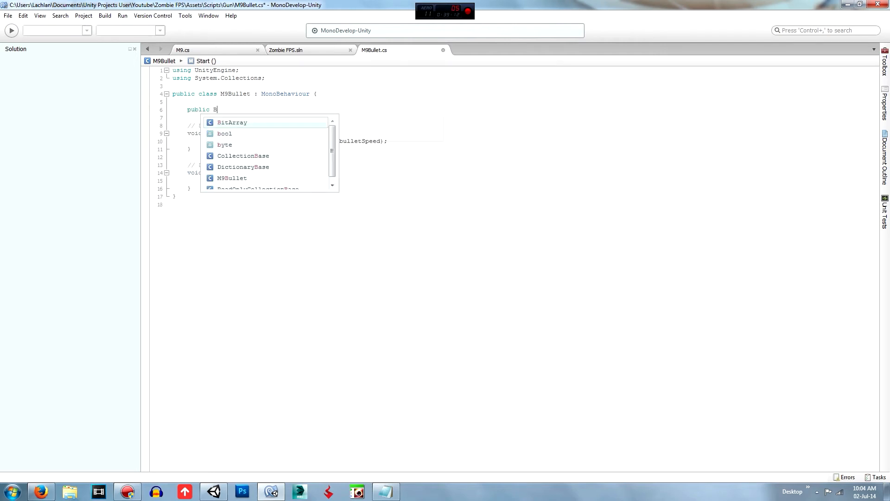
{"action": "type", "text": "int"}
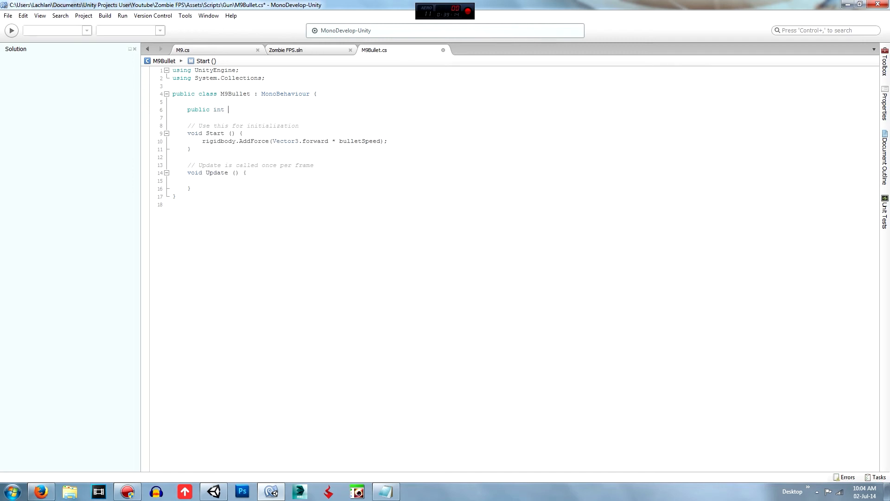
{"action": "type", "text": "bullet"}
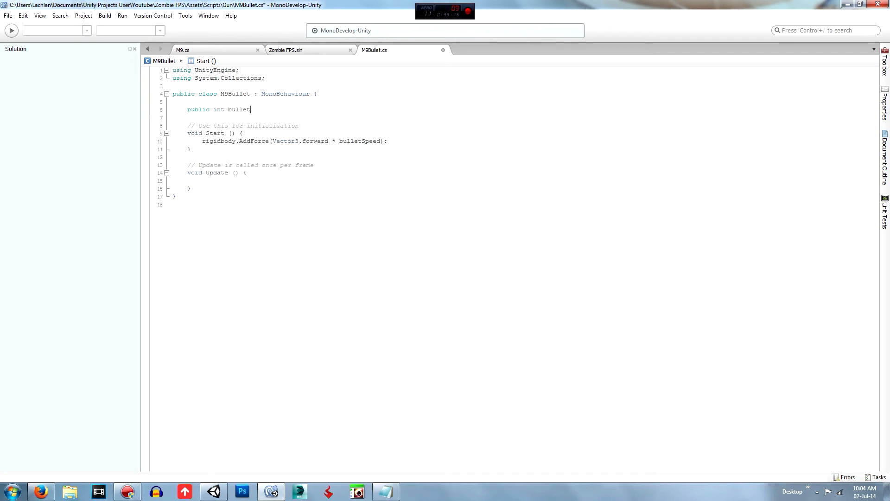
{"action": "type", "text": "Speed;"}
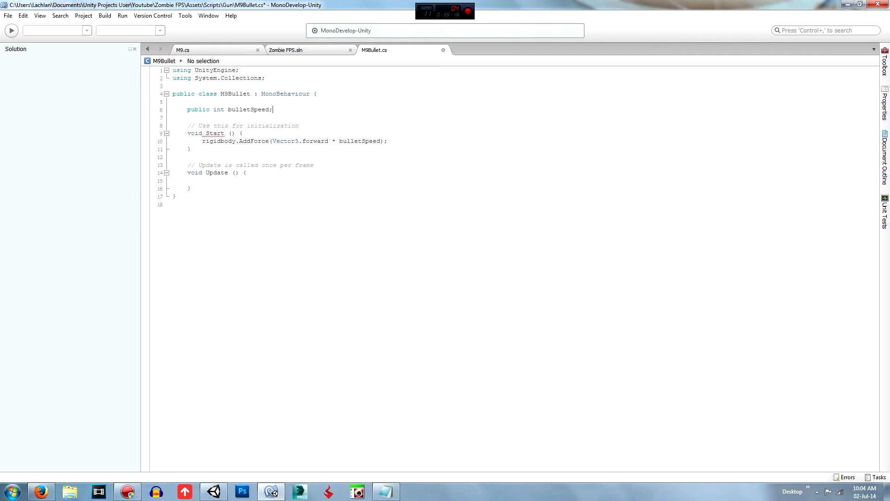
{"action": "type", "text": "= 2500"}
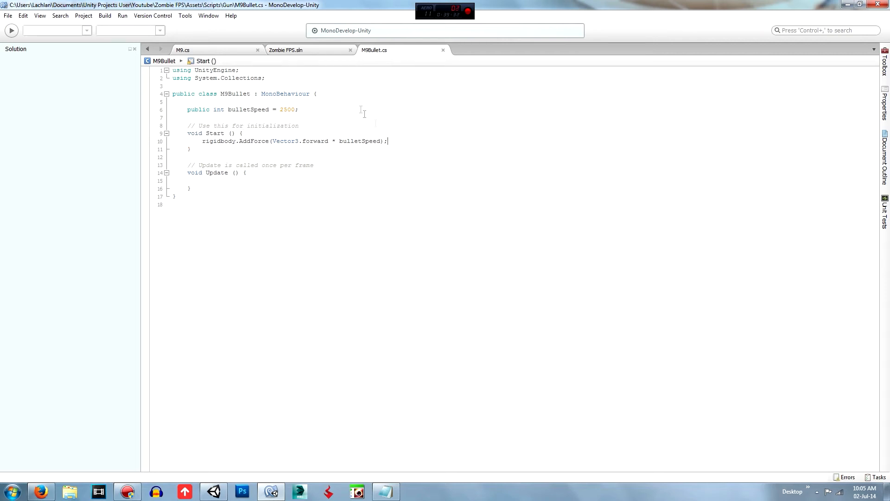
{"action": "mouse_move", "coordinate": [397, 61]}
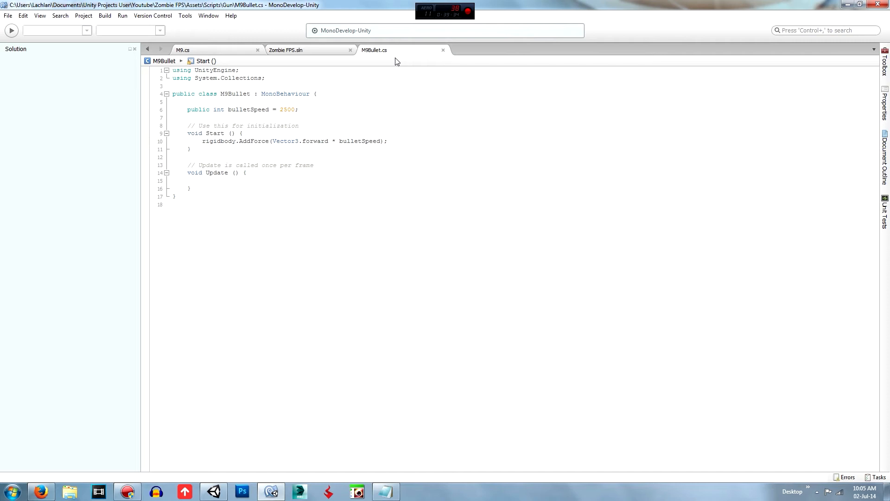
{"action": "left_click", "coordinate": [388, 141]}
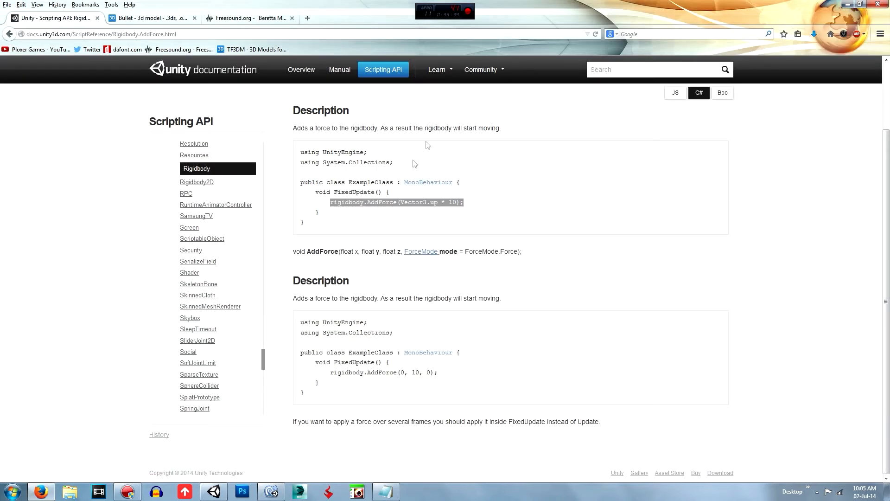
{"action": "left_click", "coordinate": [213, 492]}
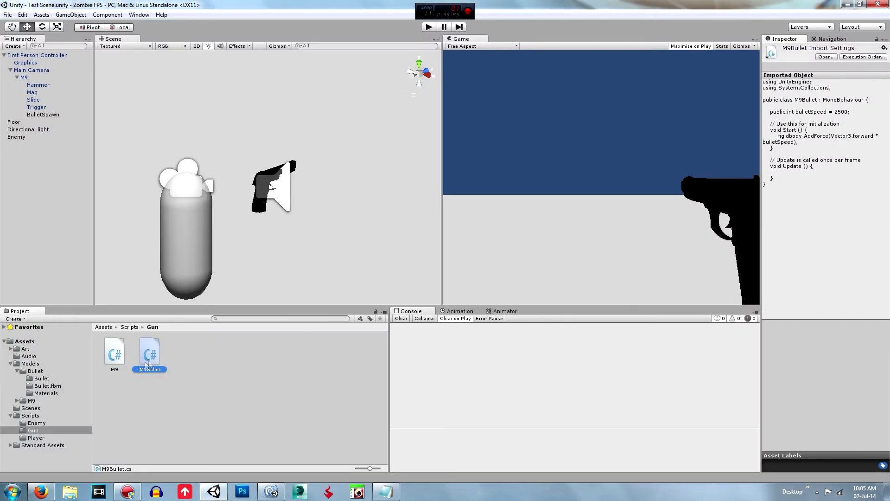
Attach the M9Bullet script to the Bullet prefab in Models/Bullet.
{"action": "left_click", "coordinate": [30, 371]}
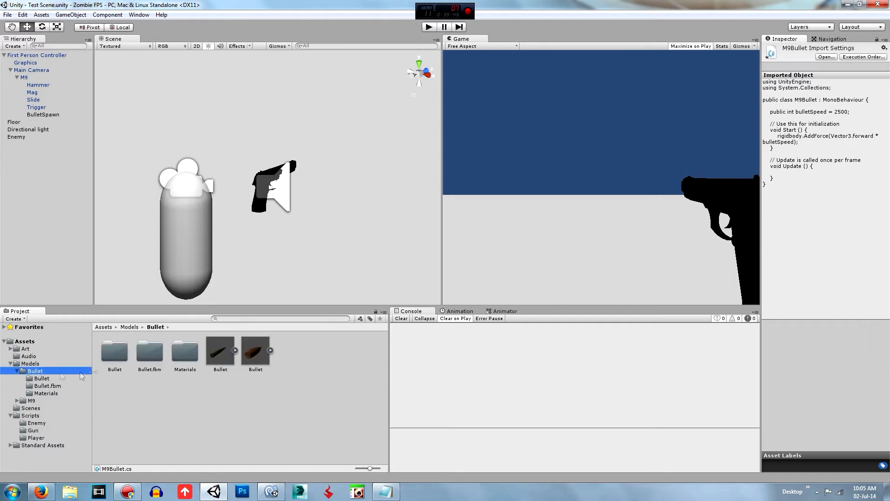
{"action": "left_click", "coordinate": [256, 351]}
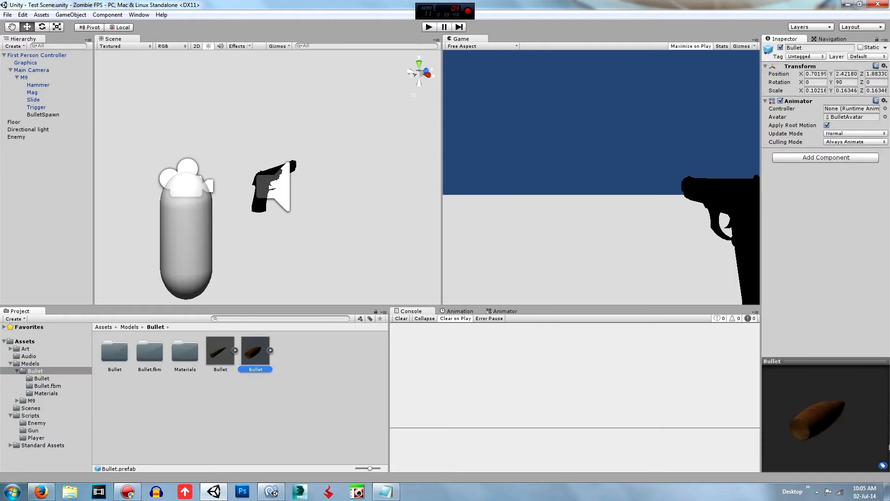
{"action": "left_click", "coordinate": [826, 157]}
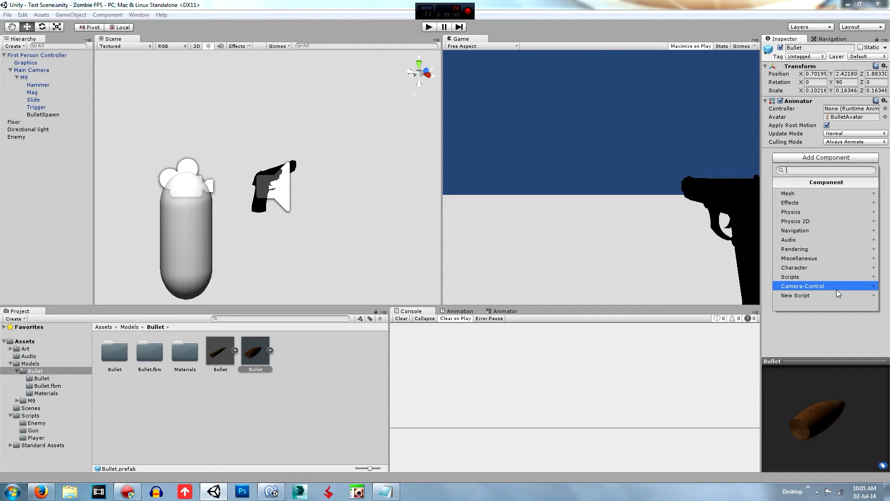
{"action": "left_click", "coordinate": [791, 276]}
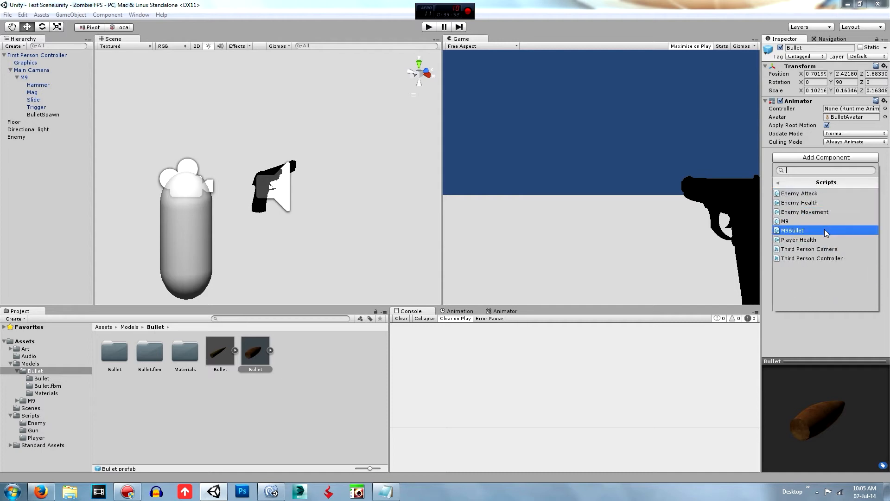
{"action": "left_click", "coordinate": [792, 230]}
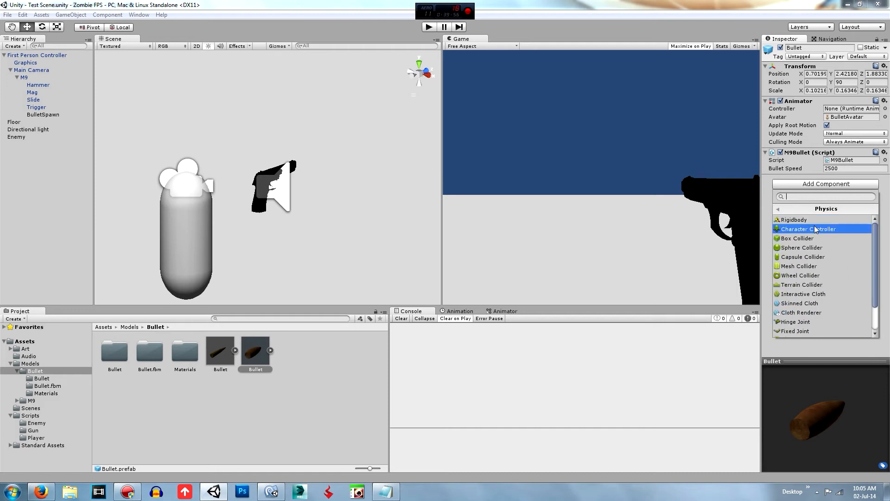
Add a gravity-free Rigidbody to the bullet and choose its collision detection mode.
{"action": "left_click", "coordinate": [794, 219]}
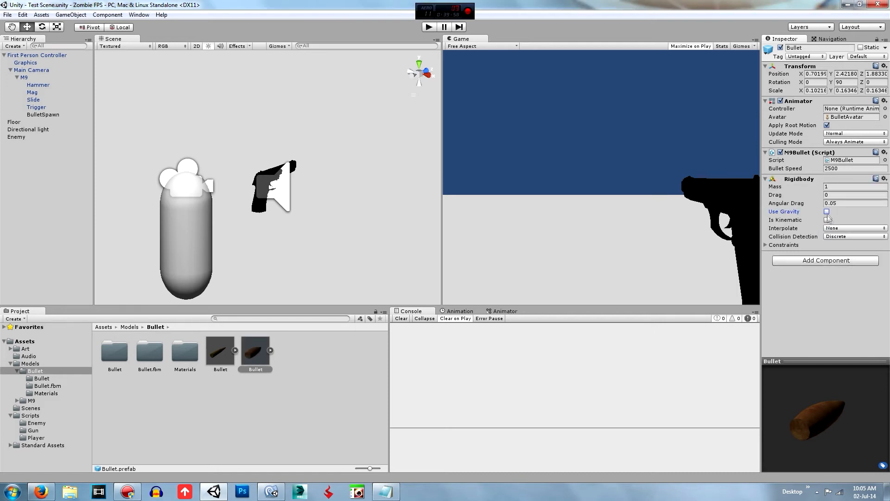
{"action": "left_click", "coordinate": [855, 237]}
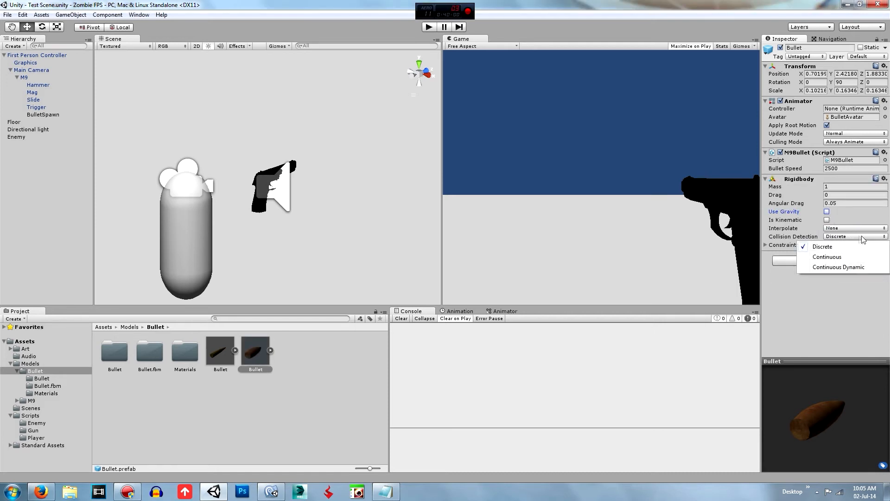
{"action": "left_click", "coordinate": [828, 256]}
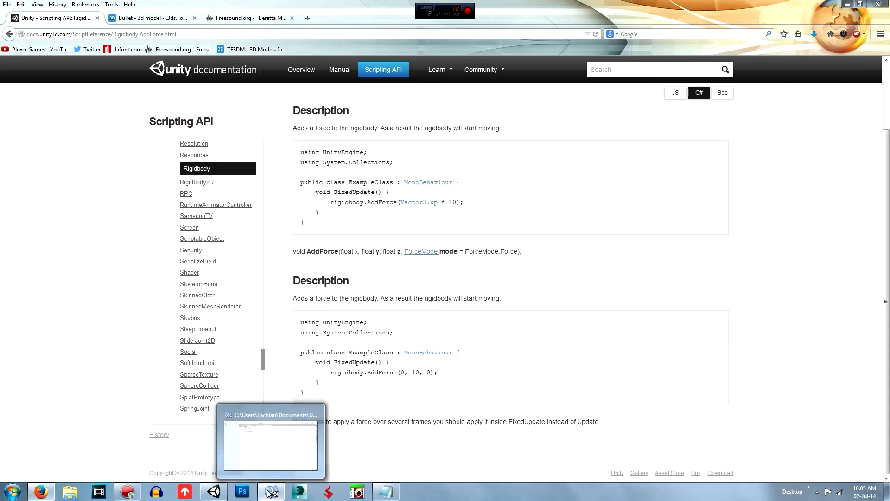
Close the Zombie FPS.sln tab so M9.cs shows again in the editor.
{"action": "left_click", "coordinate": [269, 492]}
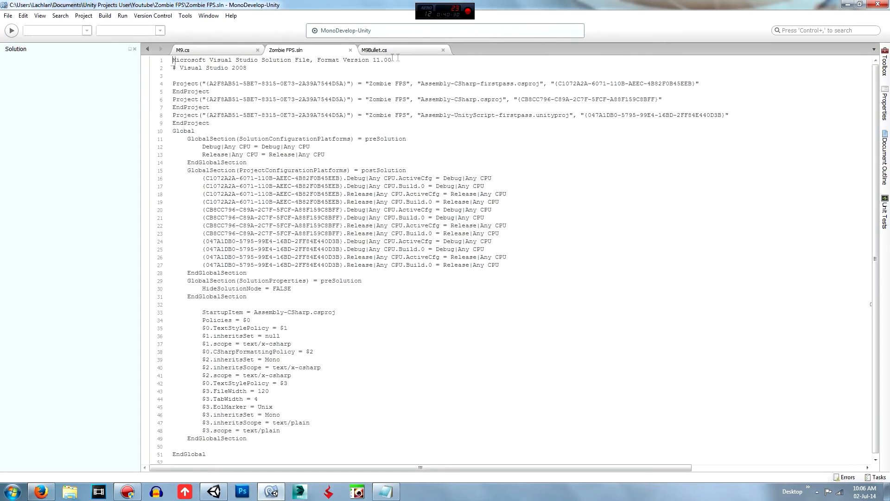
{"action": "left_click", "coordinate": [212, 50]}
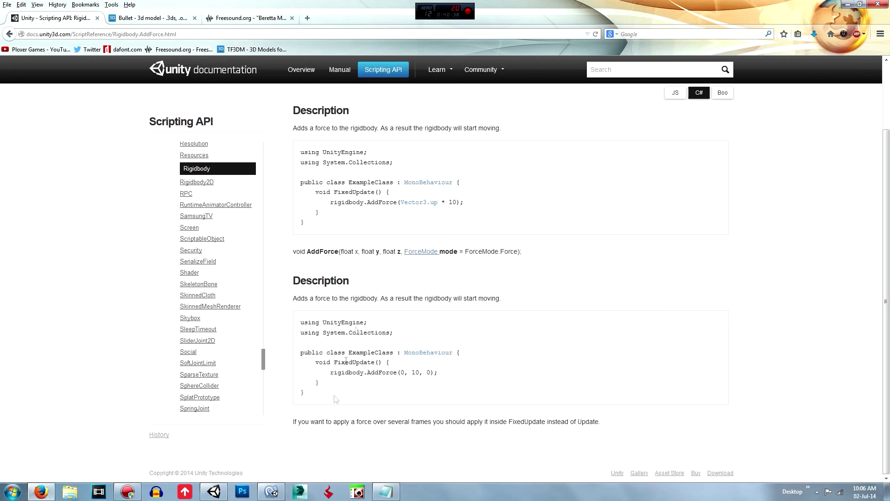
{"action": "left_click", "coordinate": [214, 492]}
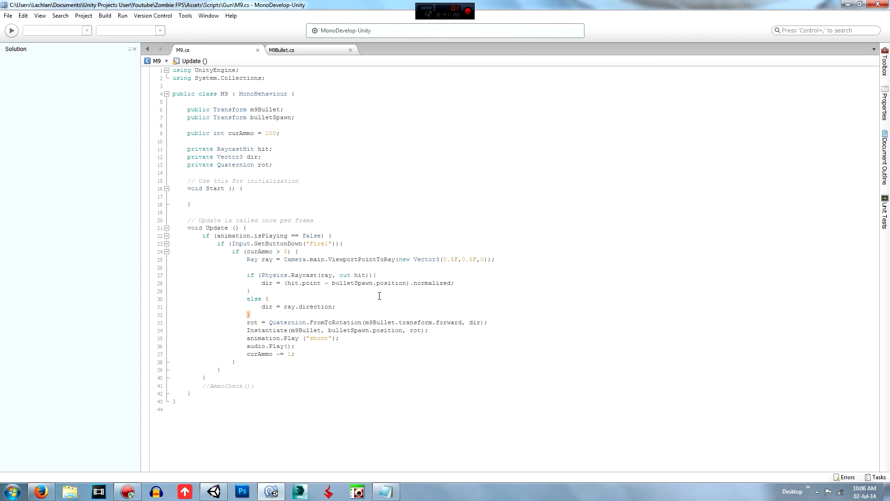
{"action": "mouse_move", "coordinate": [267, 491]}
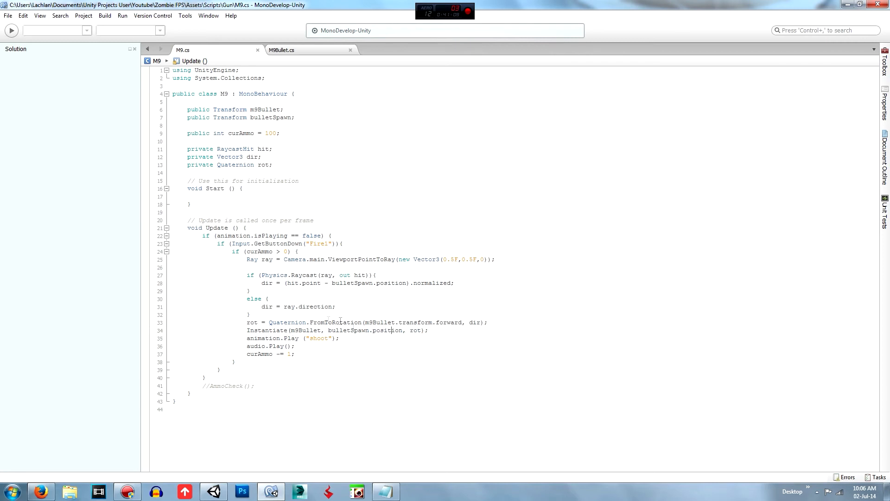
{"action": "left_click_drag", "start_coordinate": [245, 323], "coordinate": [430, 330]}
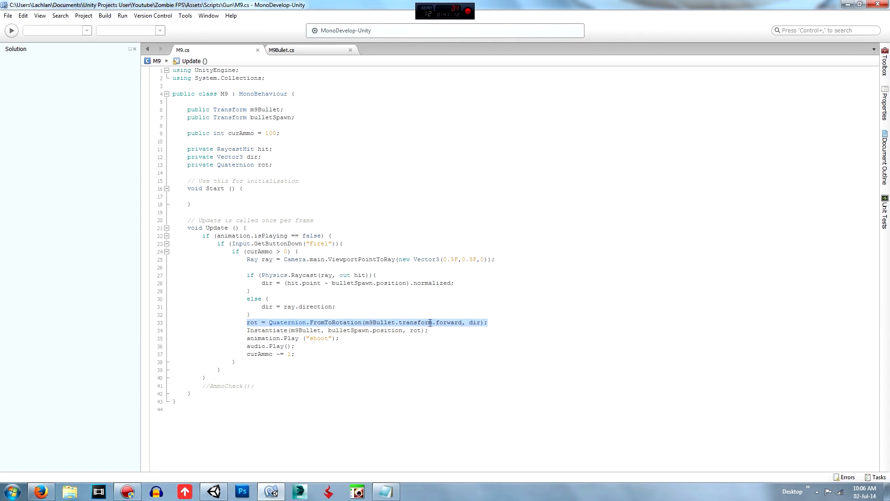
{"action": "left_click", "coordinate": [443, 331]}
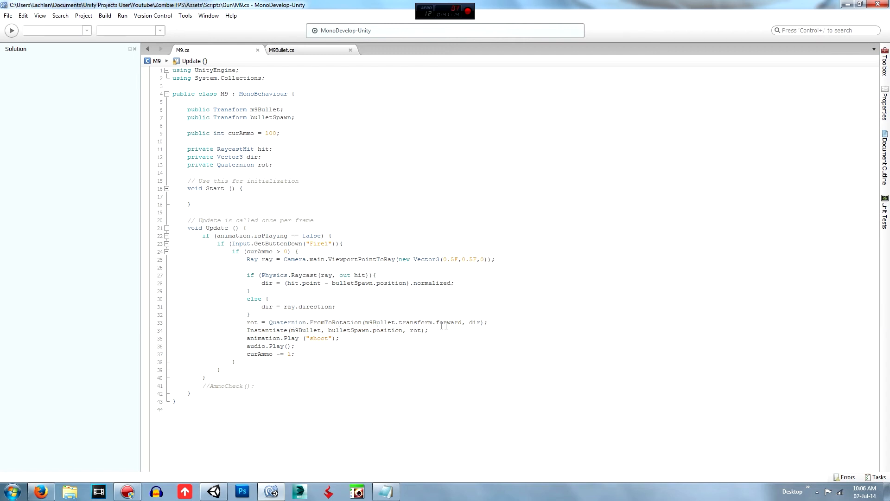
{"action": "double_click", "coordinate": [449, 323]}
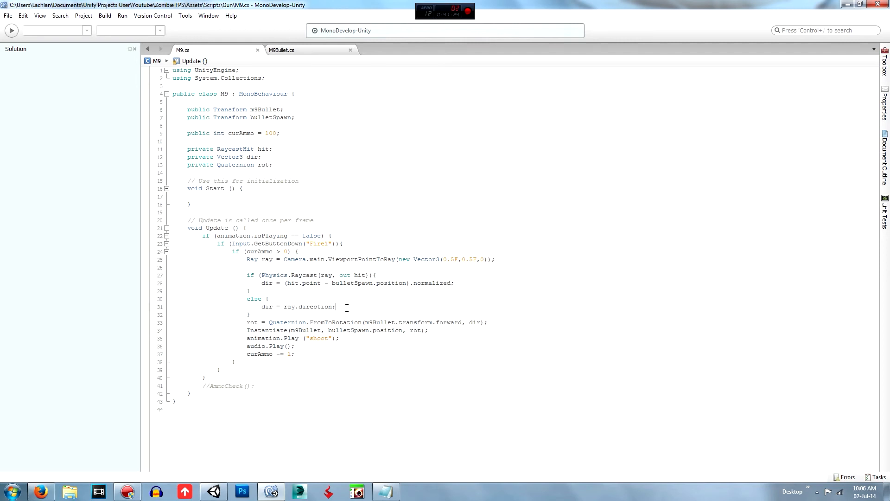
{"action": "mouse_move", "coordinate": [452, 326]}
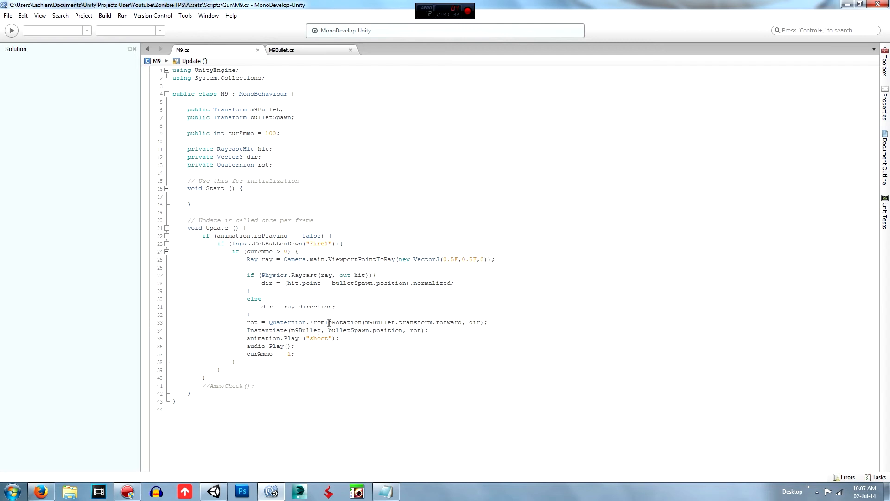
{"action": "mouse_move", "coordinate": [435, 299]}
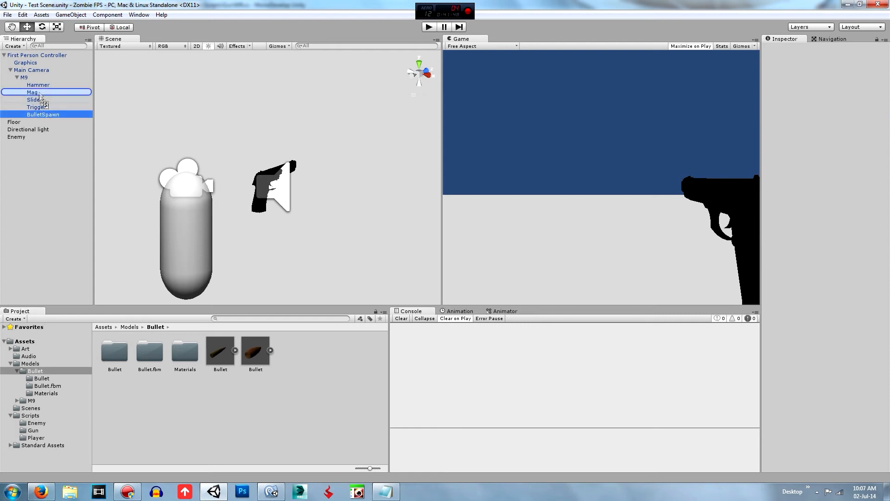
Drag BulletSpawn under Main Camera, then review the M9 gun and Bullet prefab components.
{"action": "left_click", "coordinate": [35, 114]}
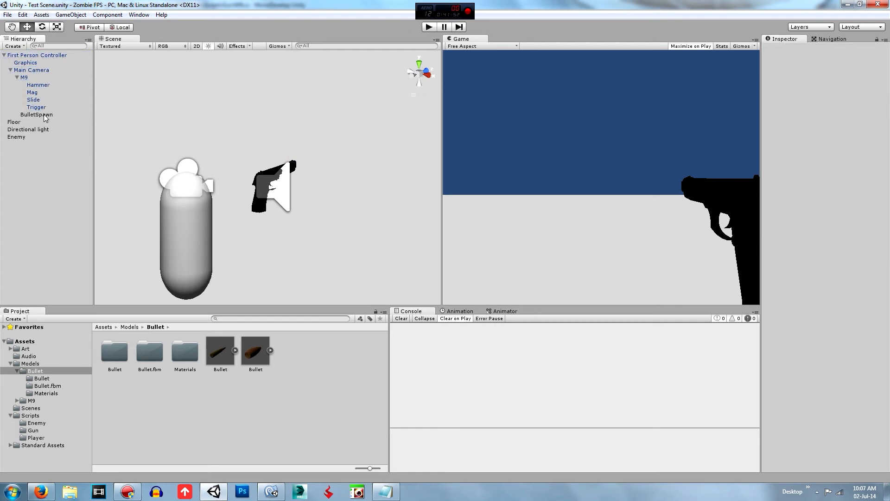
{"action": "left_click", "coordinate": [22, 78]}
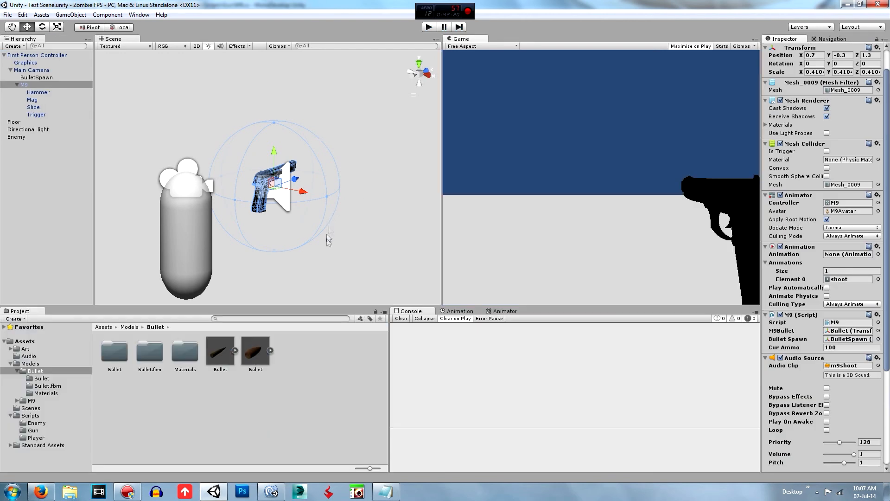
{"action": "left_click", "coordinate": [255, 352]}
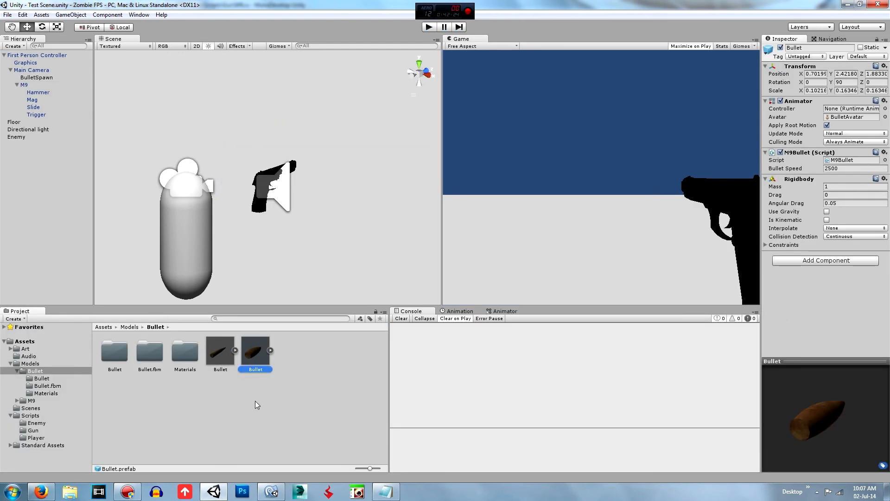
{"action": "left_click", "coordinate": [267, 492]}
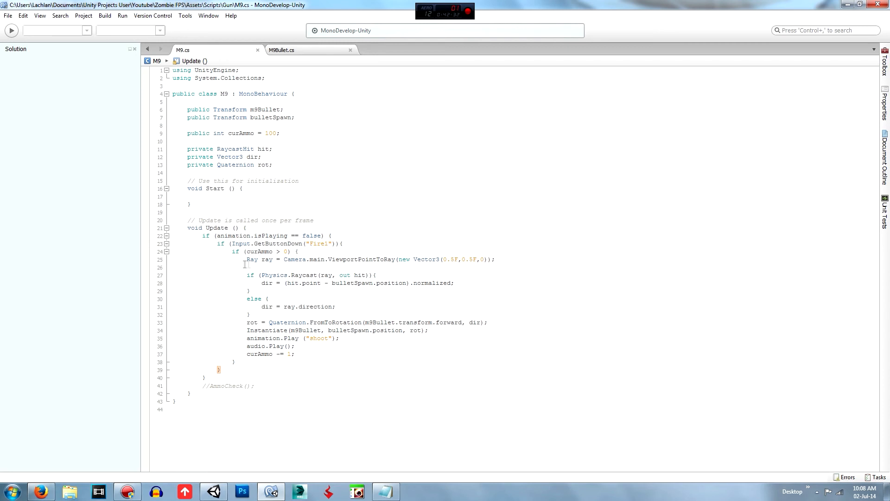
{"action": "left_click_drag", "start_coordinate": [245, 260], "coordinate": [494, 260]}
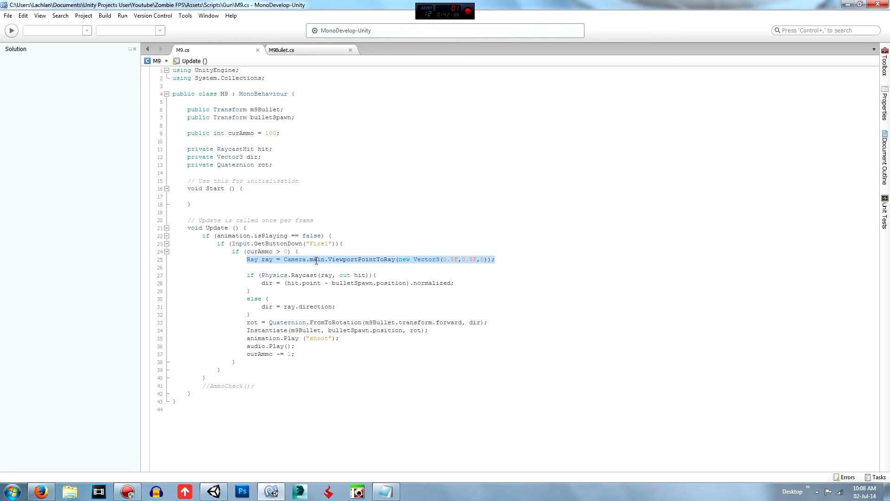
{"action": "left_click", "coordinate": [310, 259]}
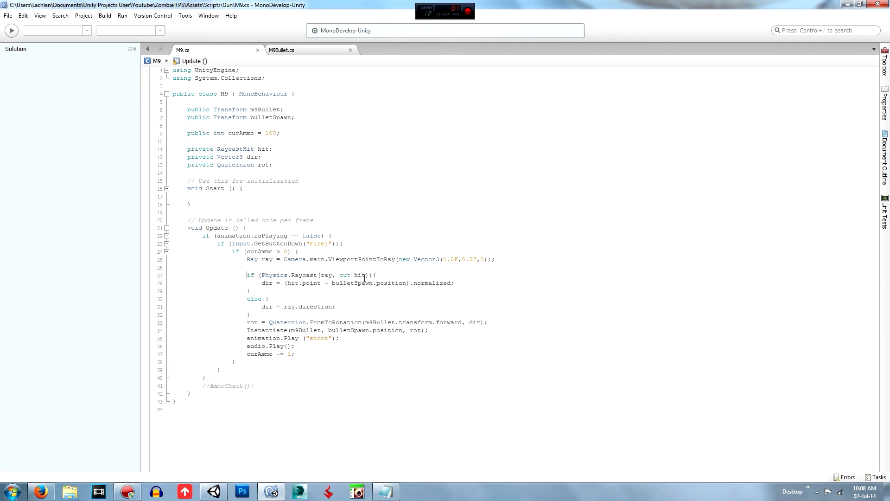
{"action": "mouse_move", "coordinate": [269, 283]}
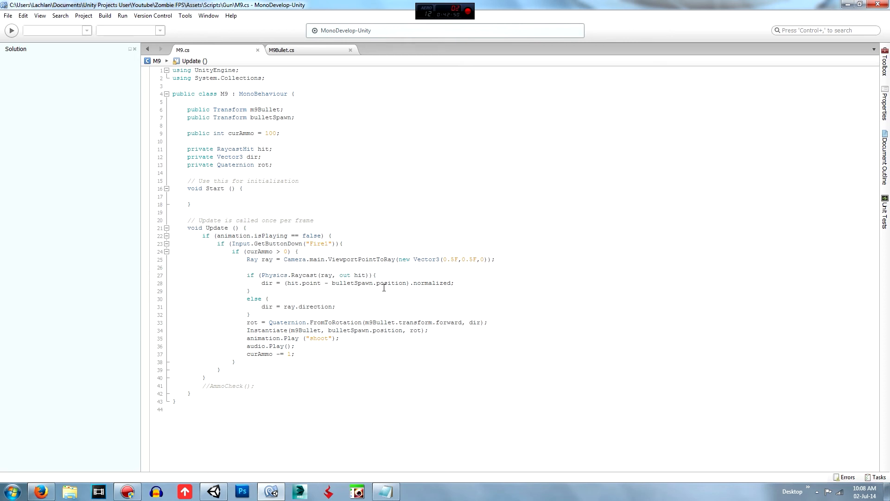
{"action": "mouse_move", "coordinate": [383, 286]}
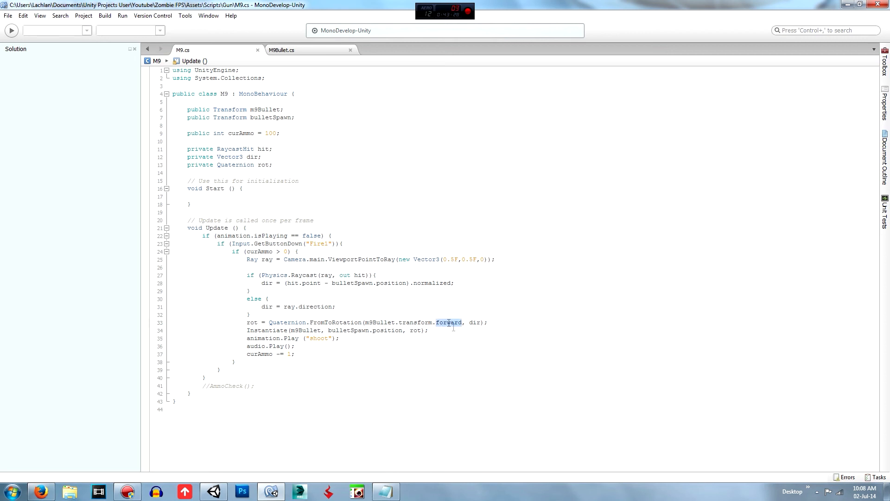
{"action": "type", "text": "up"}
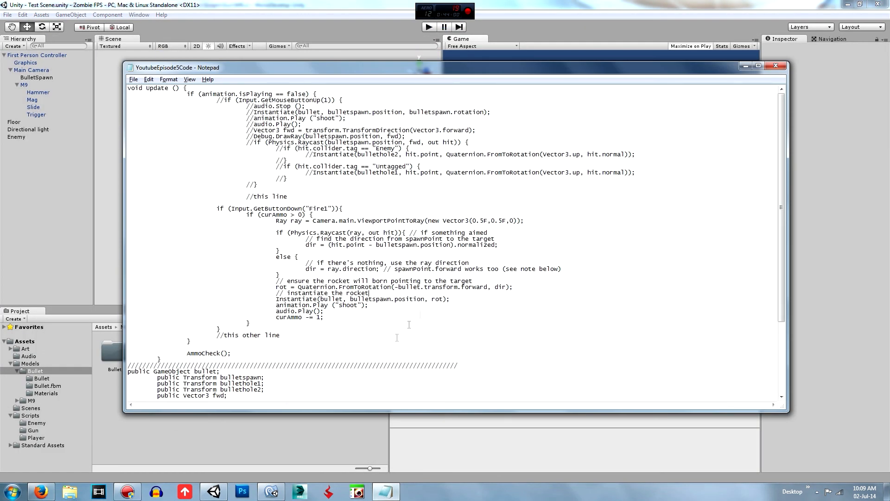
Try bulletSpawn in the rotation line, then restore m9Bullet.transform.forward.
{"action": "left_click", "coordinate": [270, 492]}
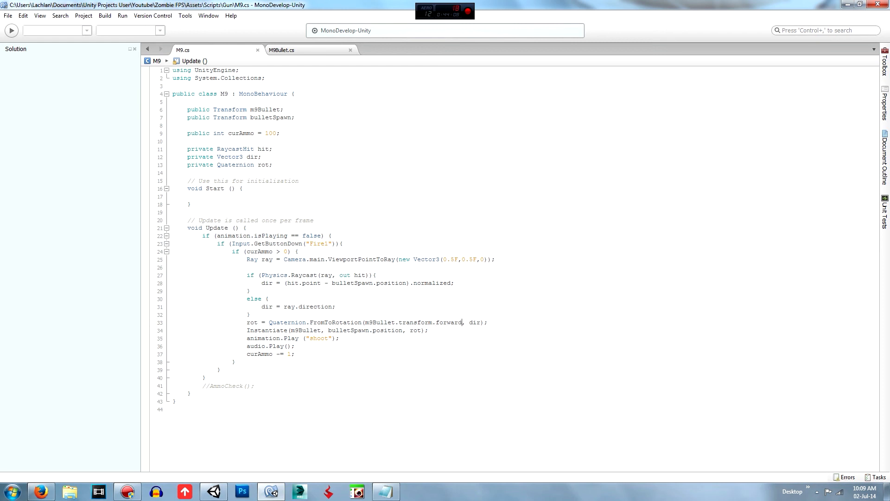
{"action": "double_click", "coordinate": [378, 322]}
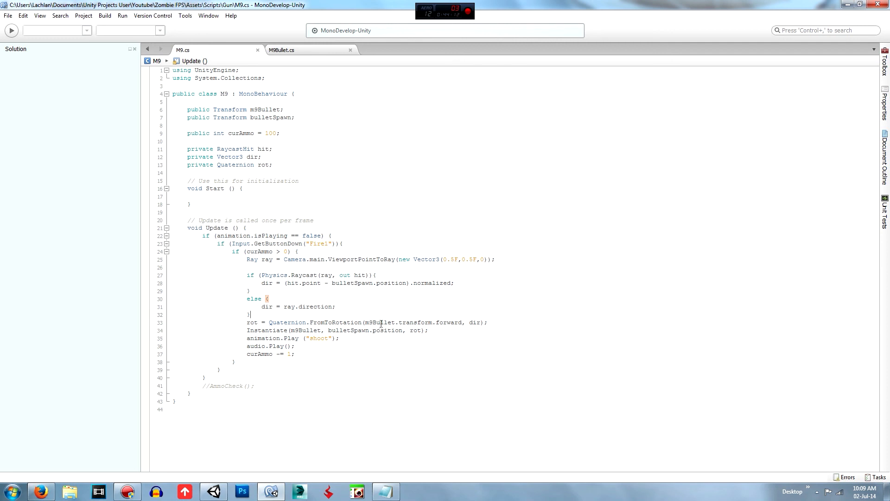
{"action": "left_click", "coordinate": [367, 322]}
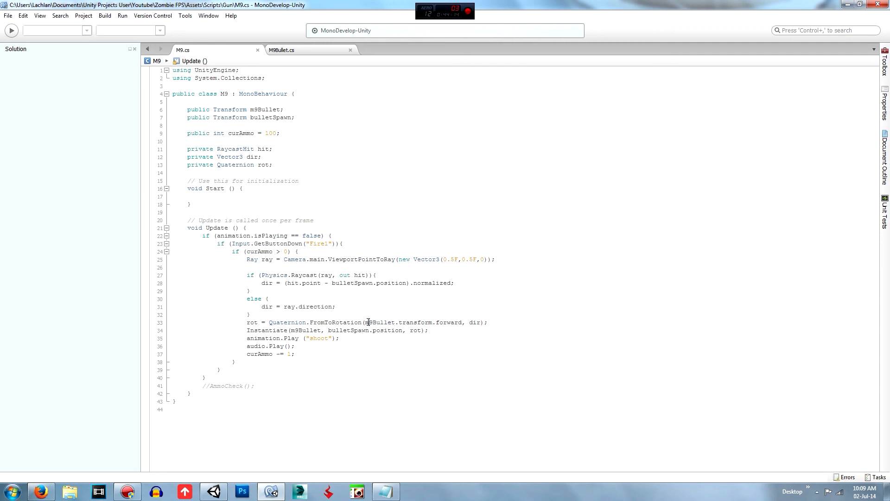
{"action": "double_click", "coordinate": [379, 322]}
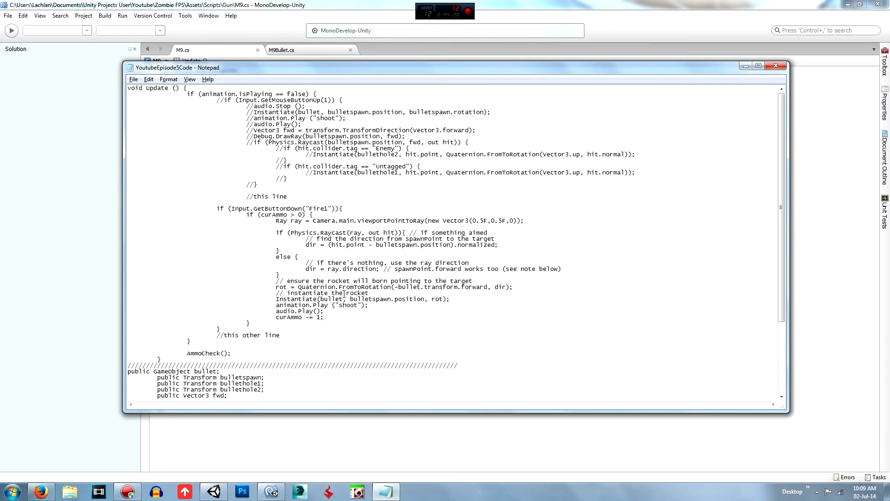
{"action": "mouse_move", "coordinate": [386, 492]}
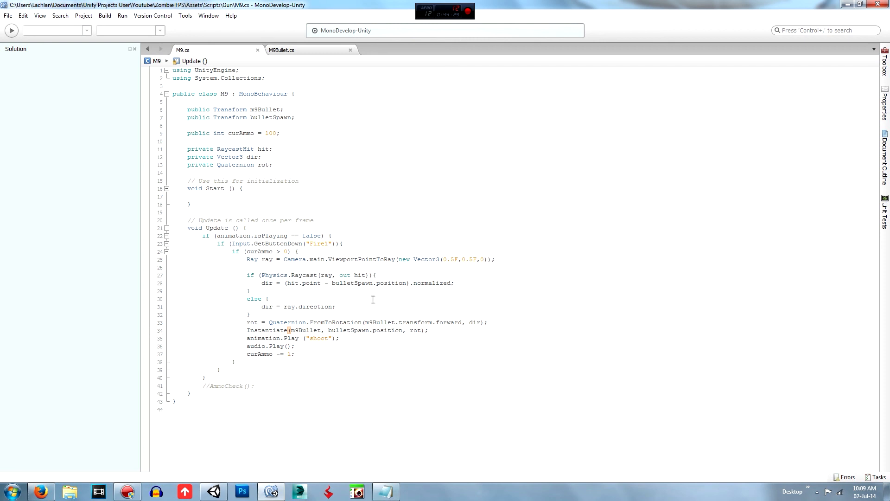
{"action": "double_click", "coordinate": [352, 283]}
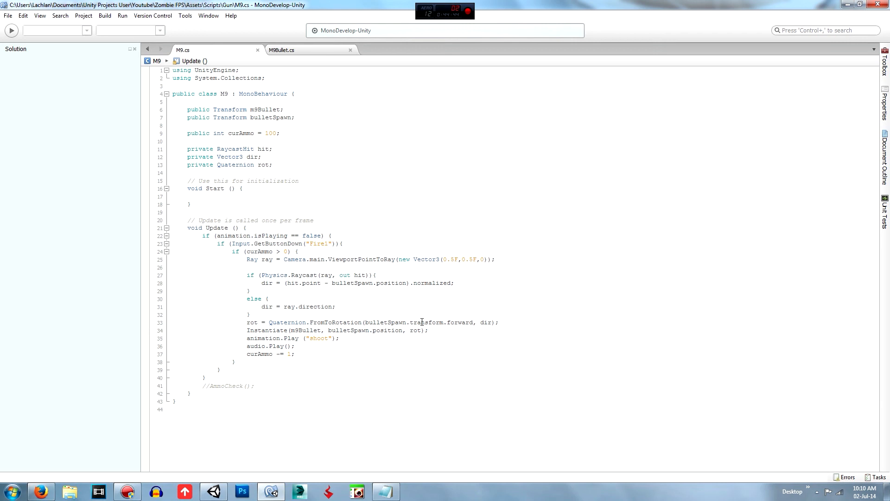
{"action": "type", "text": "m9Bullet"}
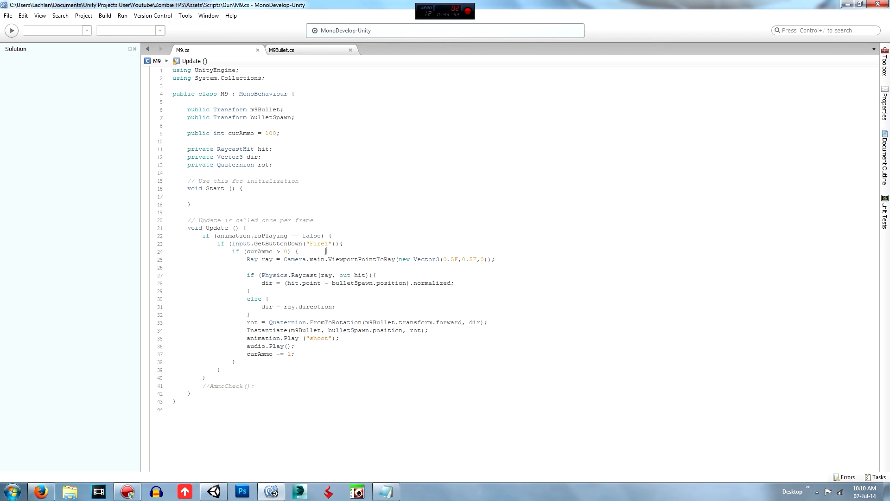
{"action": "mouse_move", "coordinate": [85, 457]}
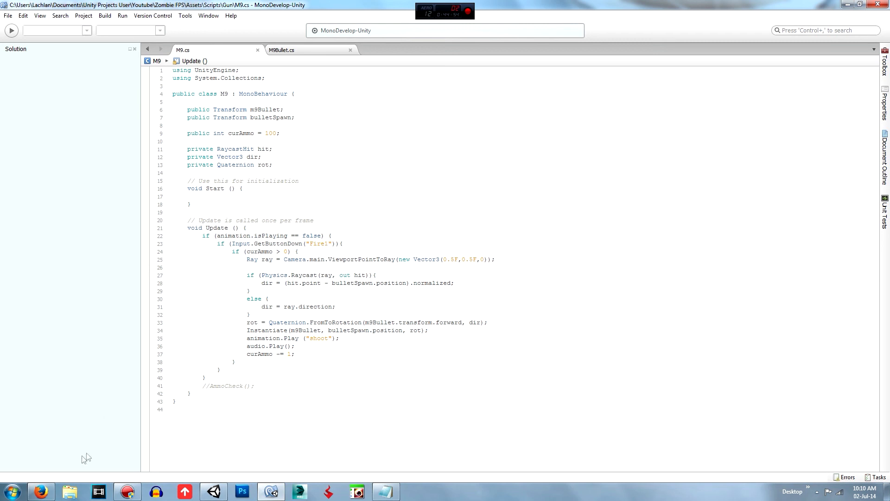